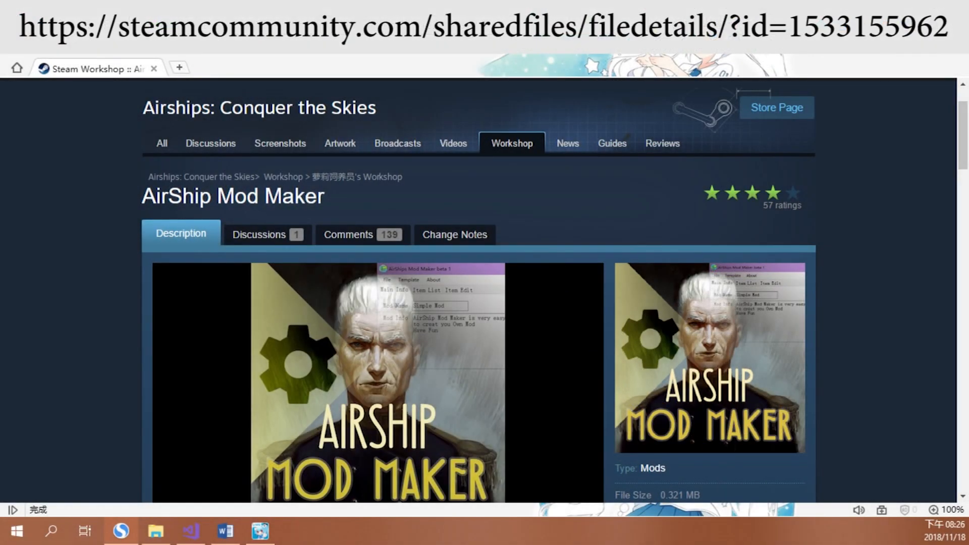
Follow the 'download Software at' link in the workshop description to Steam's leaving-site notice.
scroll("down", 3)
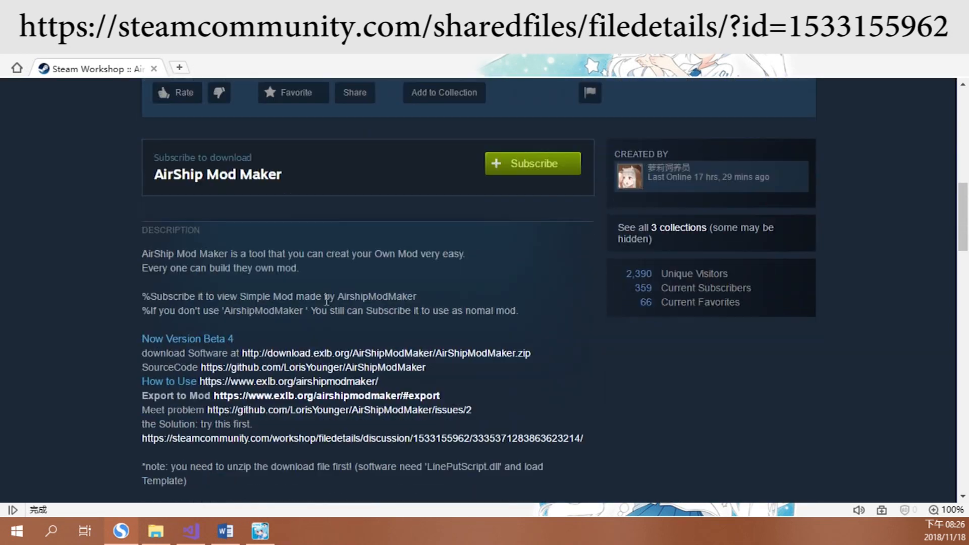
scroll("down", 3)
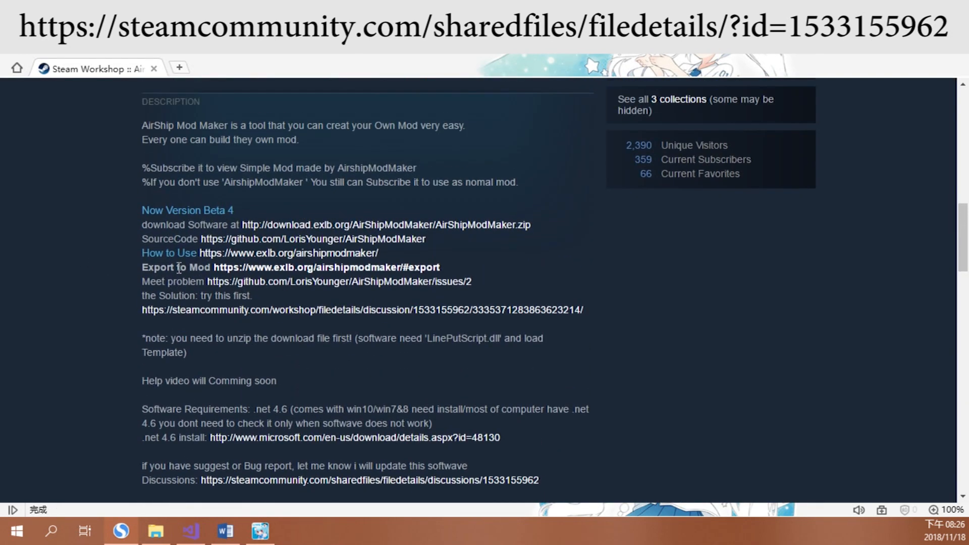
left_click(388, 224)
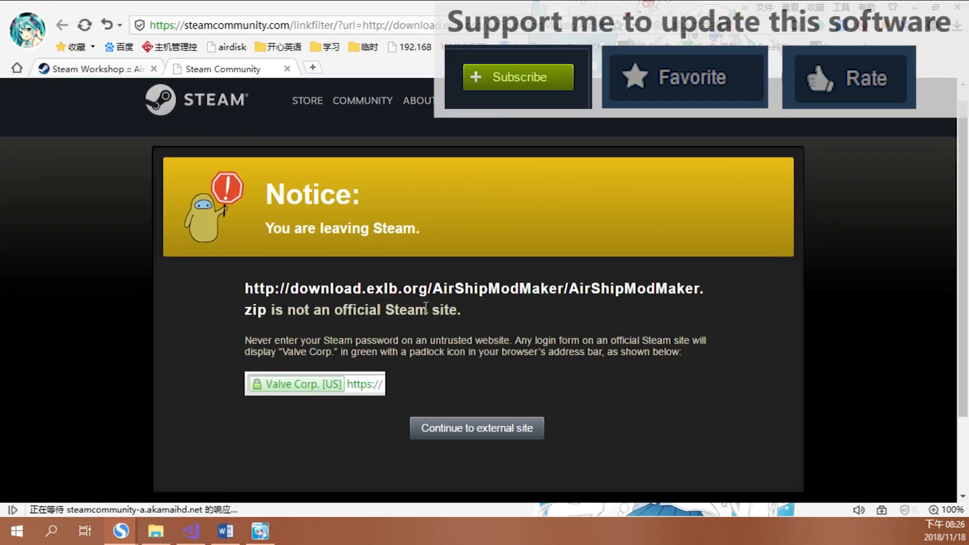
Extract AirShipModMaker.zip and enter the folder holding AirshipsModMaker.exe and its DLLs.
left_click(476, 428)
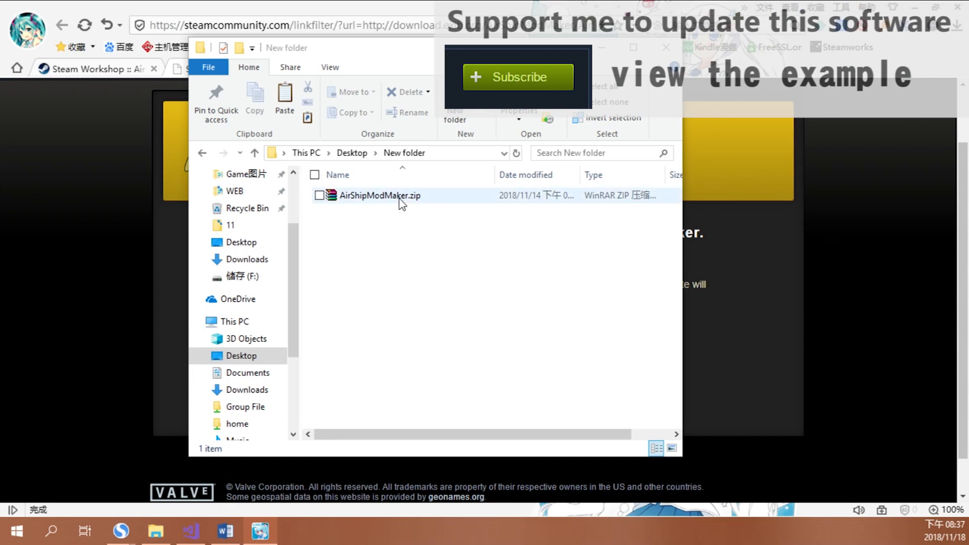
double_click(380, 194)
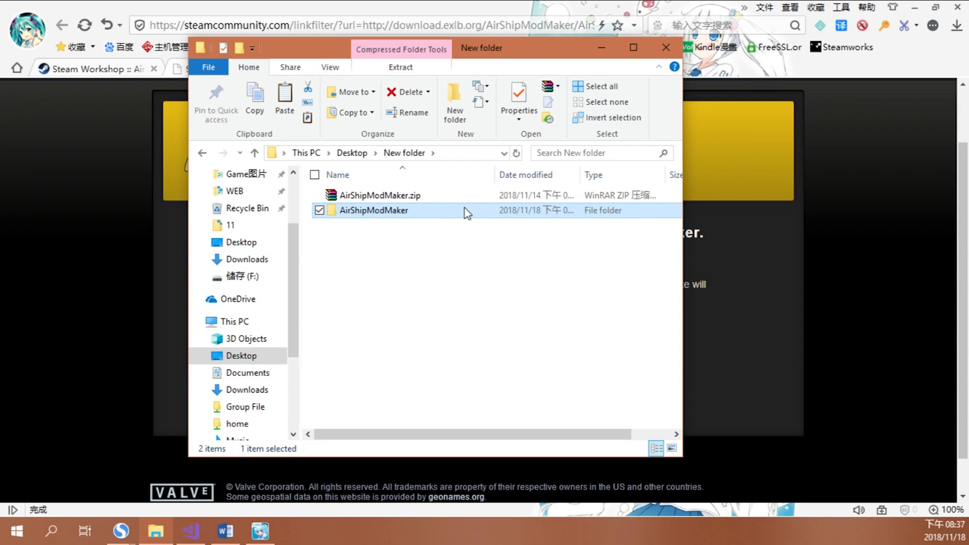
double_click(373, 210)
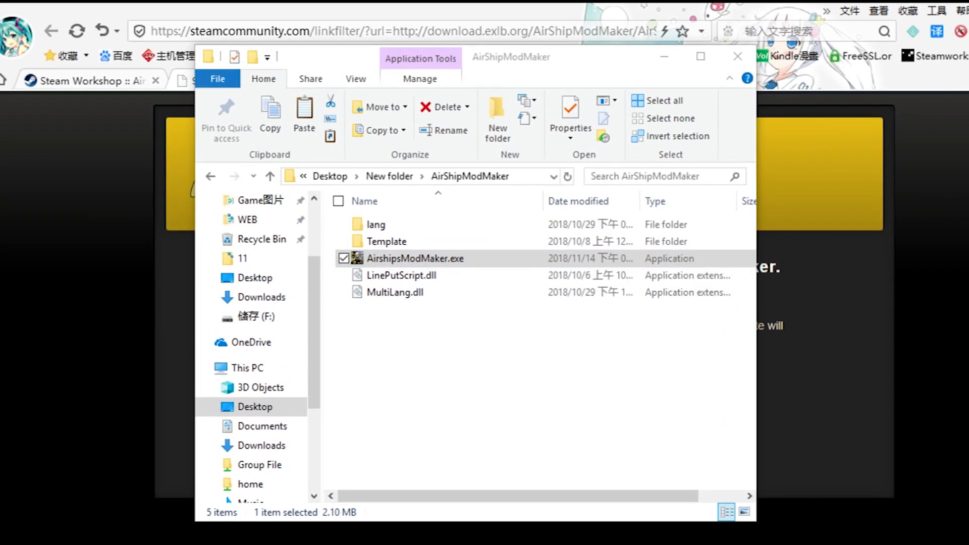
Run AirshipsModMaker.exe and clear the 'Thanks For Using AirshipsModMaker' message.
double_click(415, 259)
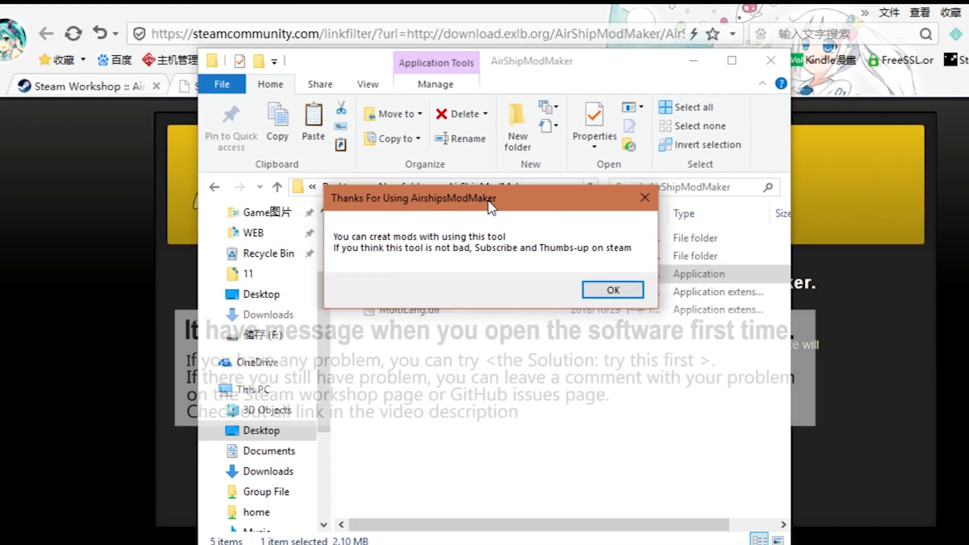
mouse_move(516, 263)
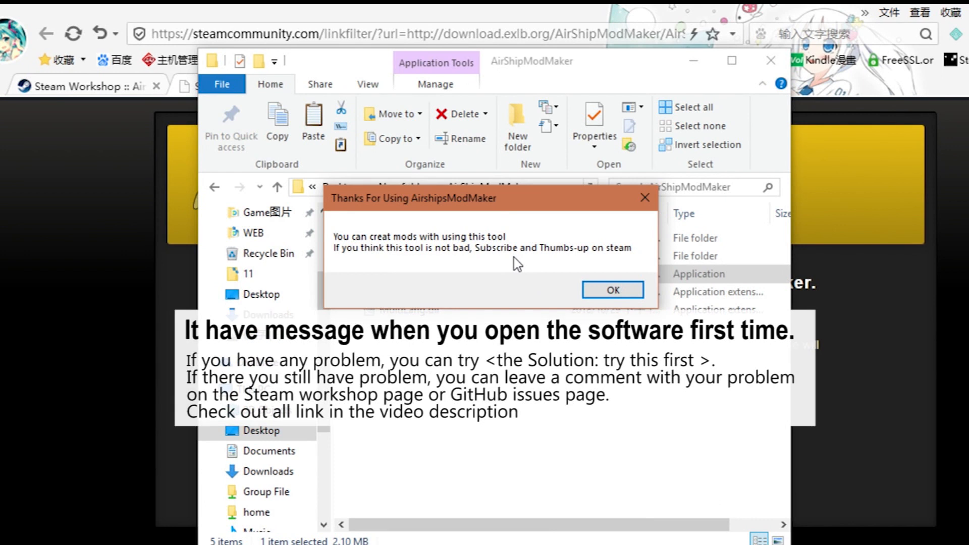
mouse_move(553, 279)
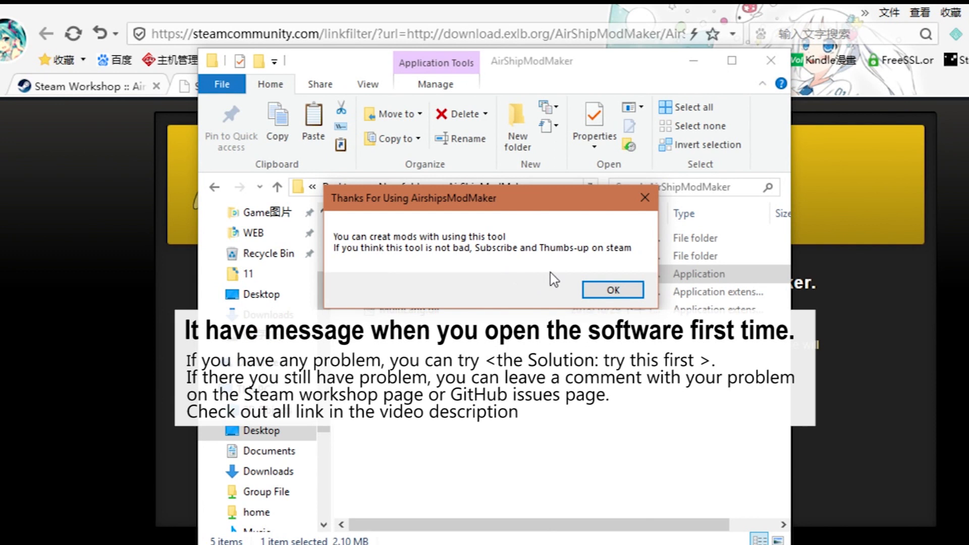
mouse_move(612, 290)
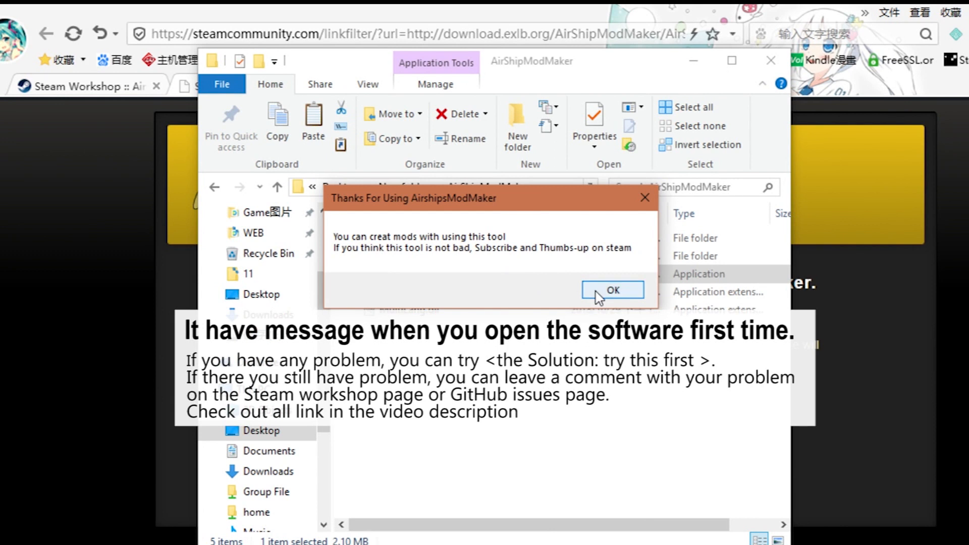
left_click(613, 290)
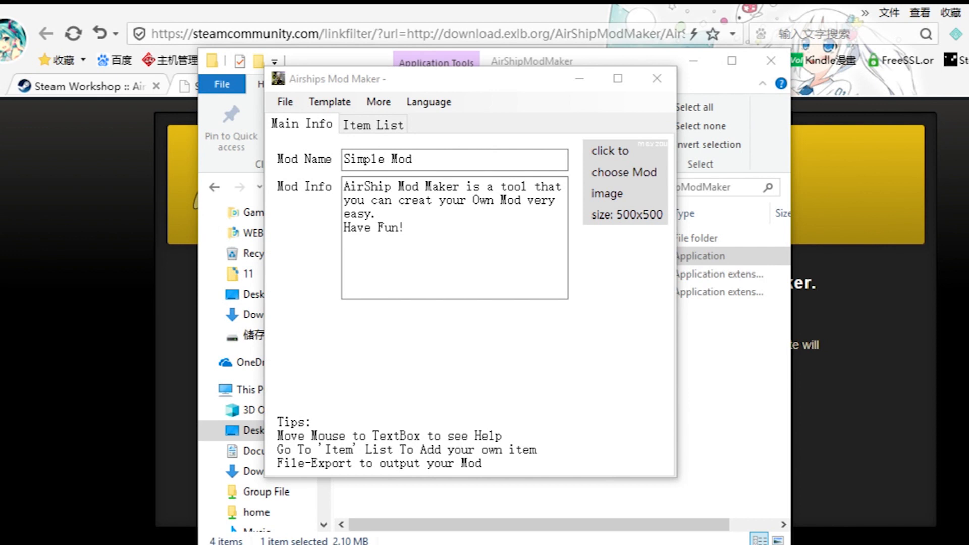
Set mod name 'Rockets Assemblage' with description 'This is a rocket kit Mod, with all kinds of rockets', then go to Item List.
triple_click(433, 160)
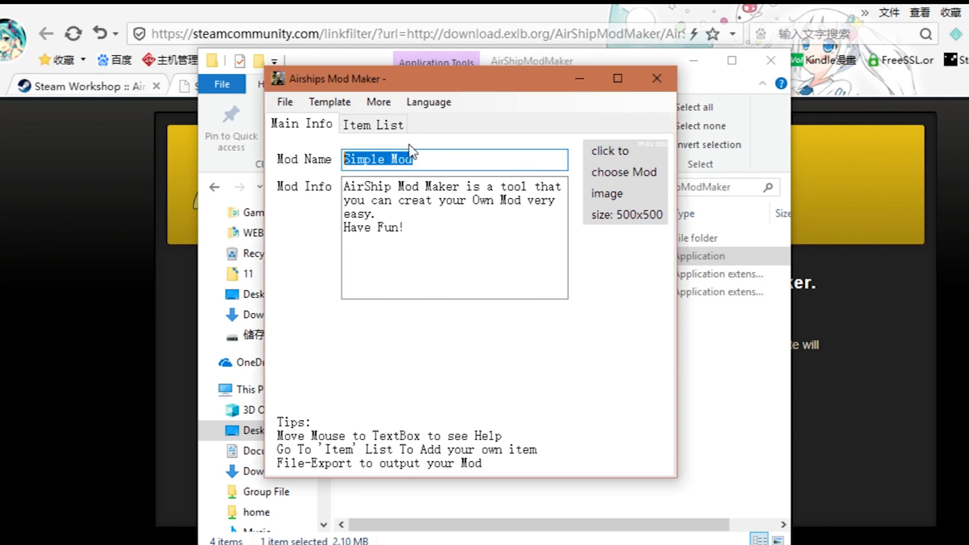
type("Rockets Assemblage")
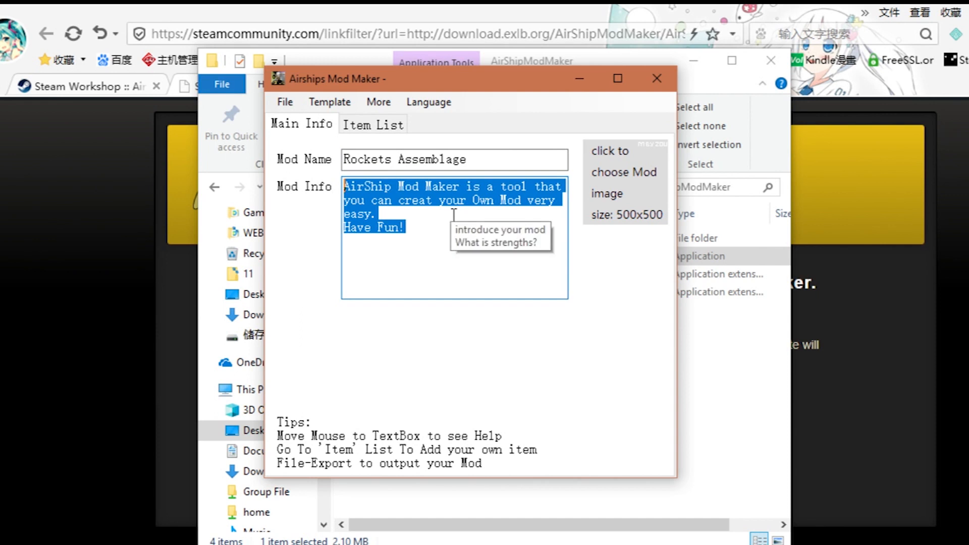
type("This")
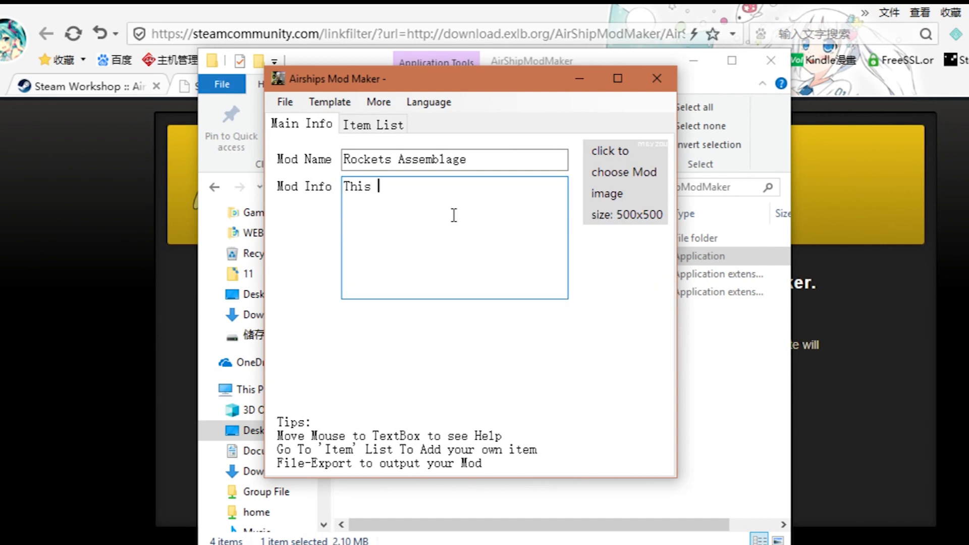
type("is a rocket k")
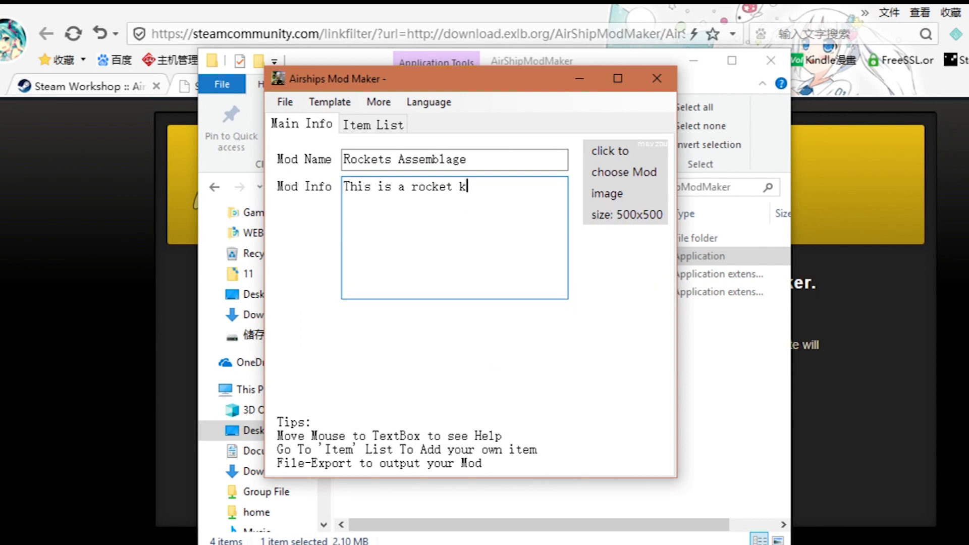
type("it Mod,With all kinds")
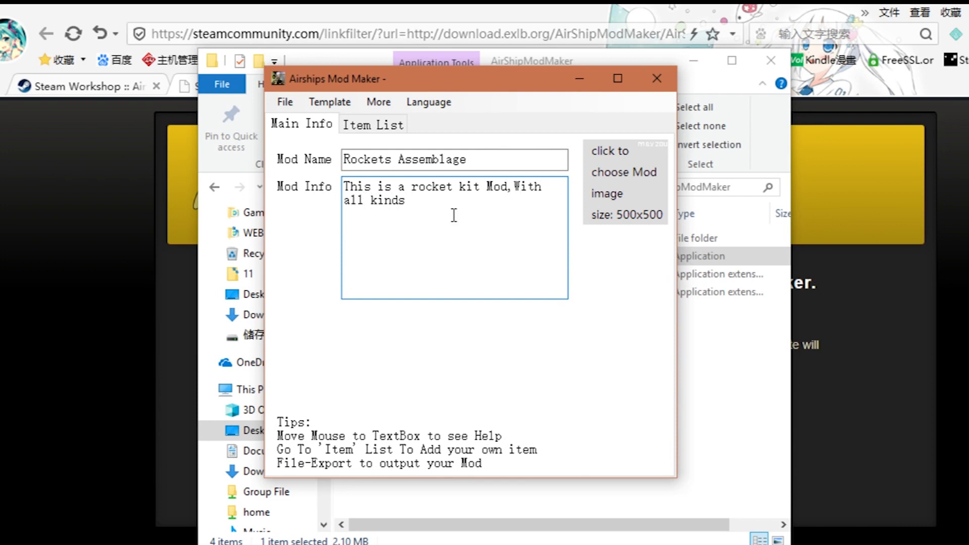
type("of rockets install")
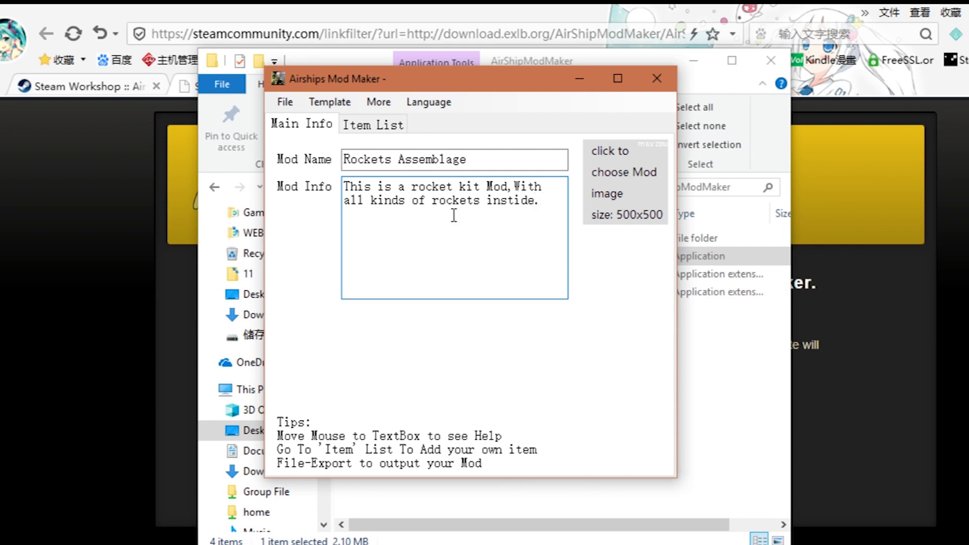
left_click(372, 123)
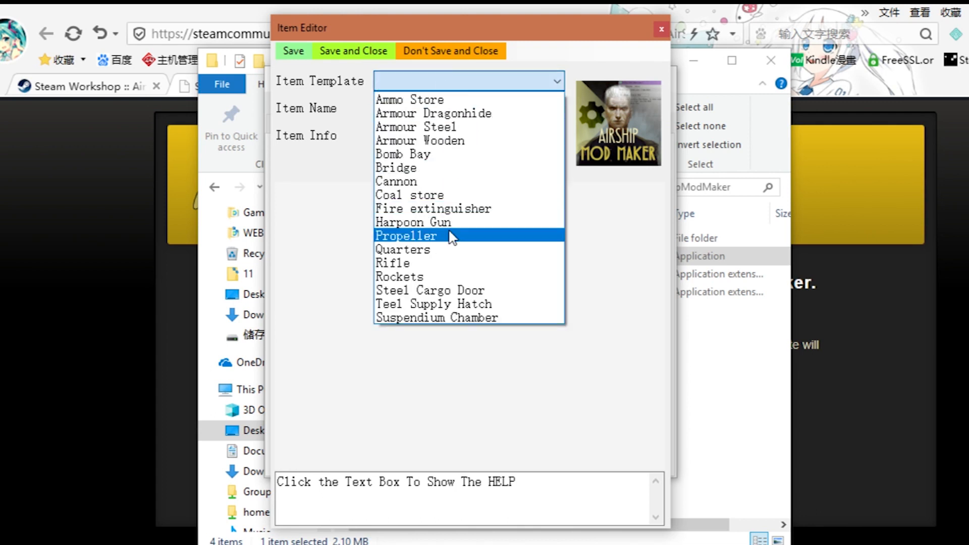
Create a Rockets-template item and name it 'Quickly Rockets'.
left_click(399, 277)
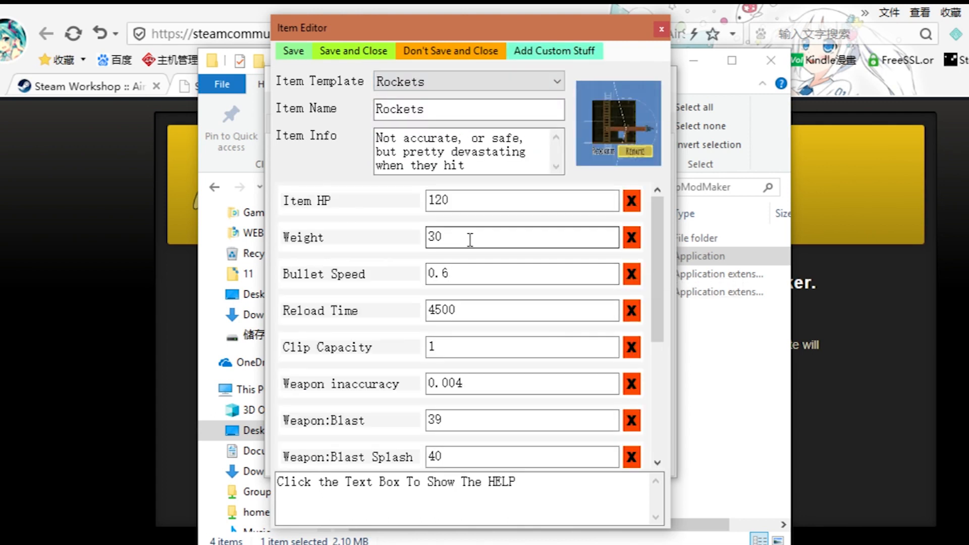
left_click(467, 109)
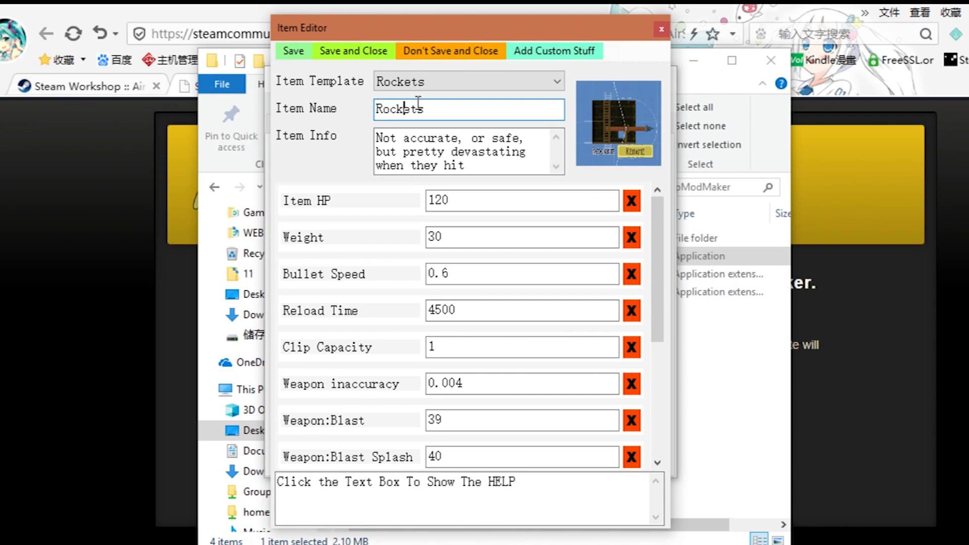
type("Q")
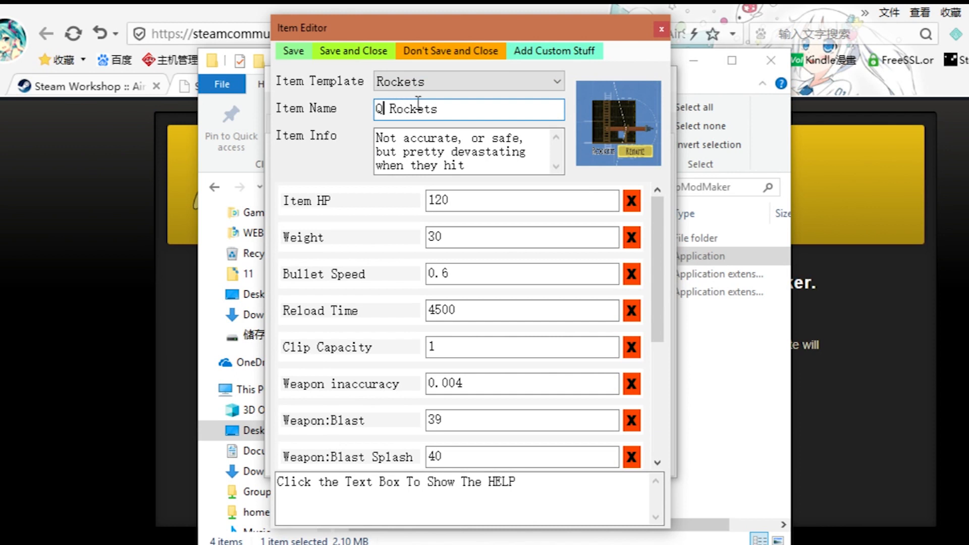
type("uick")
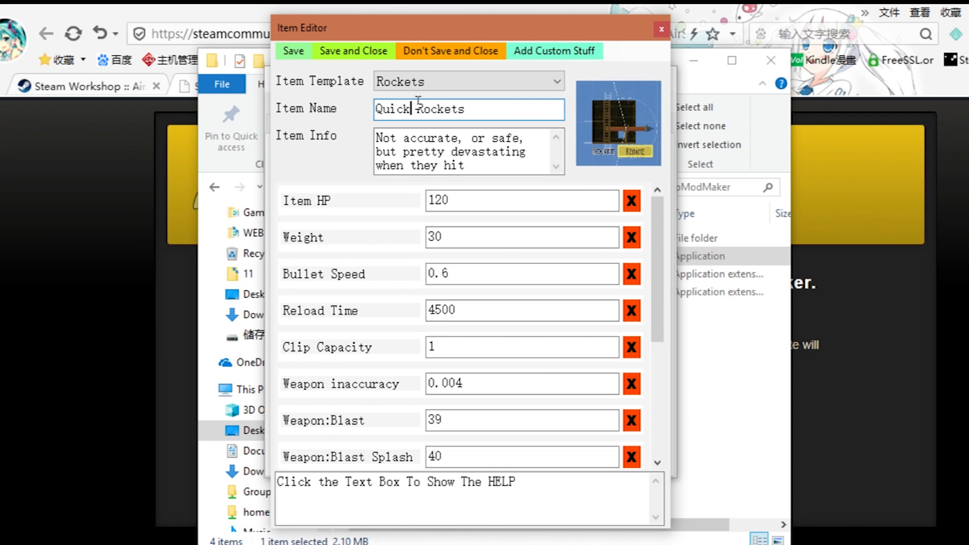
type("ly")
left_click(470, 152)
type("Q")
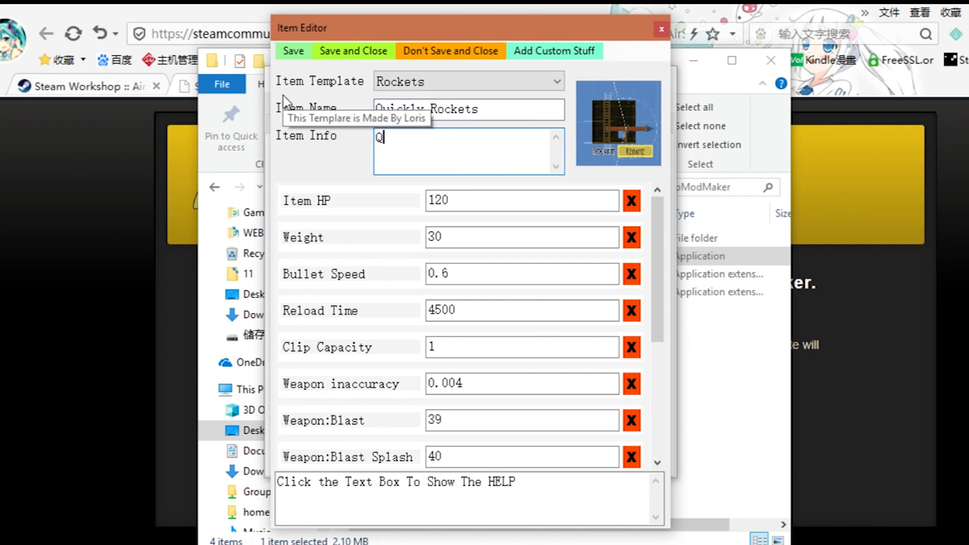
type("uickly Rockets can shoot very qu")
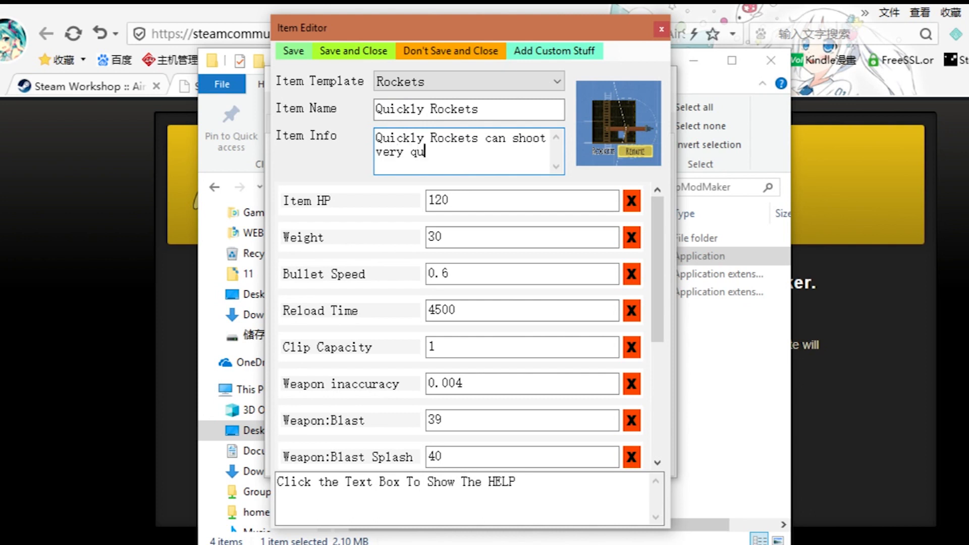
Describe it as shooting quickly but with reduced accuracy and set Reload Time to 100.
type("ickly,")
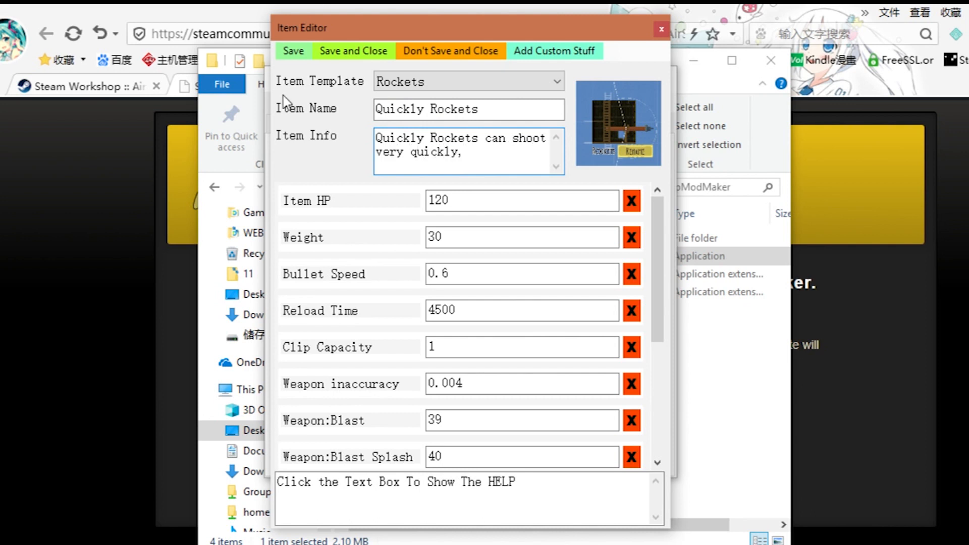
type("but accuracy reduc")
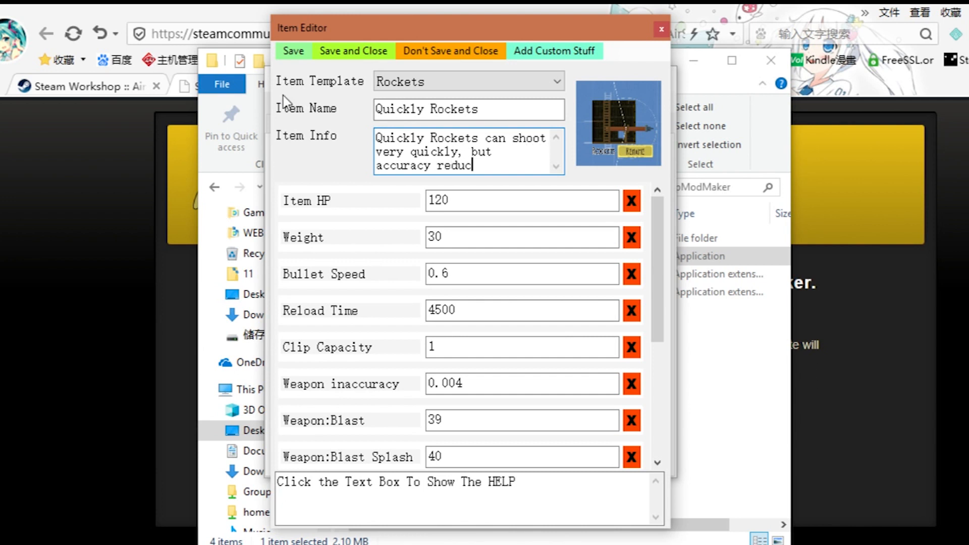
type("tion")
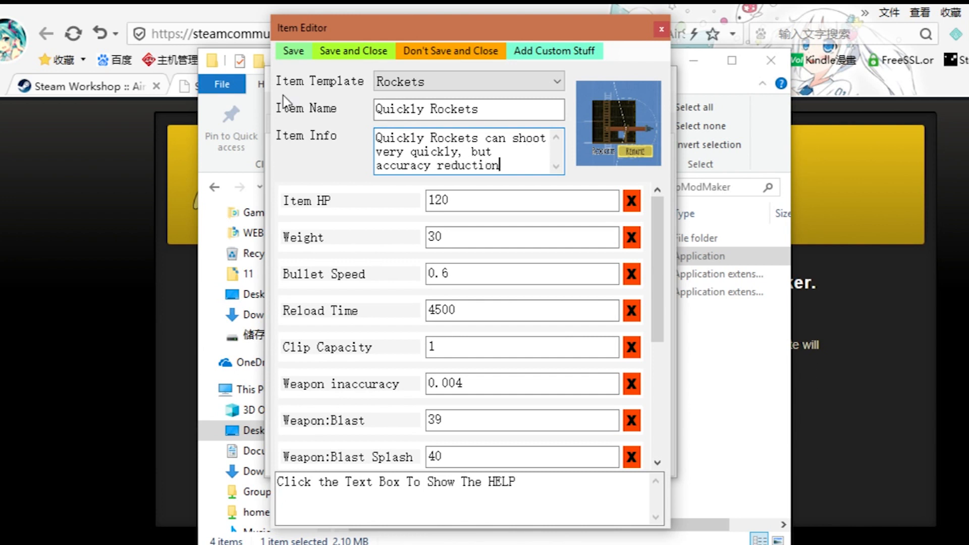
left_click(521, 310)
type("100")
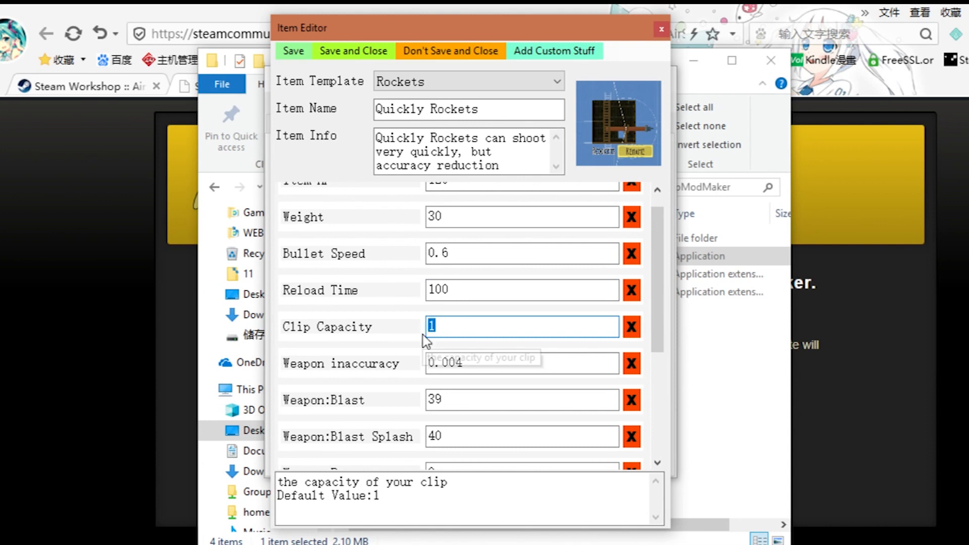
Set Clip Capacity 5 and Weapon inaccuracy 0.01, then save Quickly Rockets as item 0.
type("5")
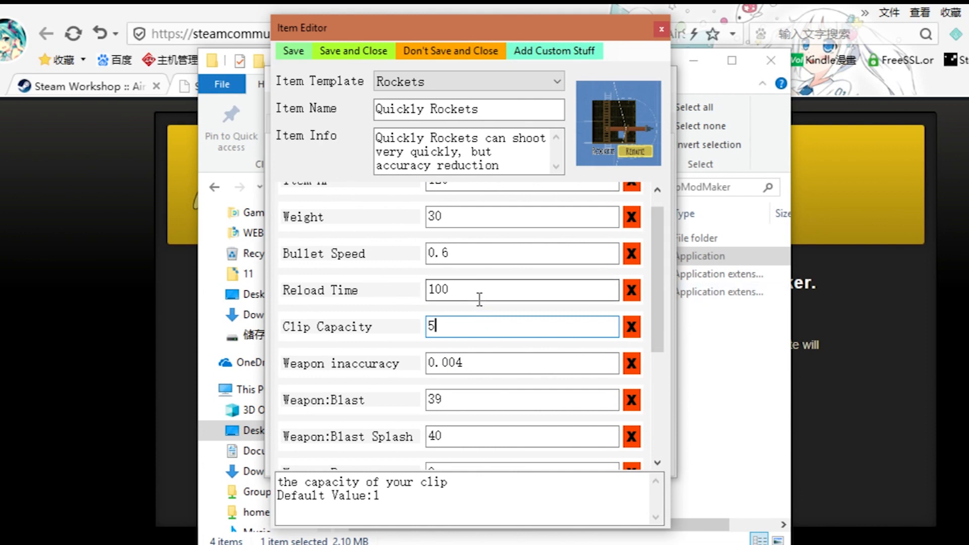
mouse_move(478, 291)
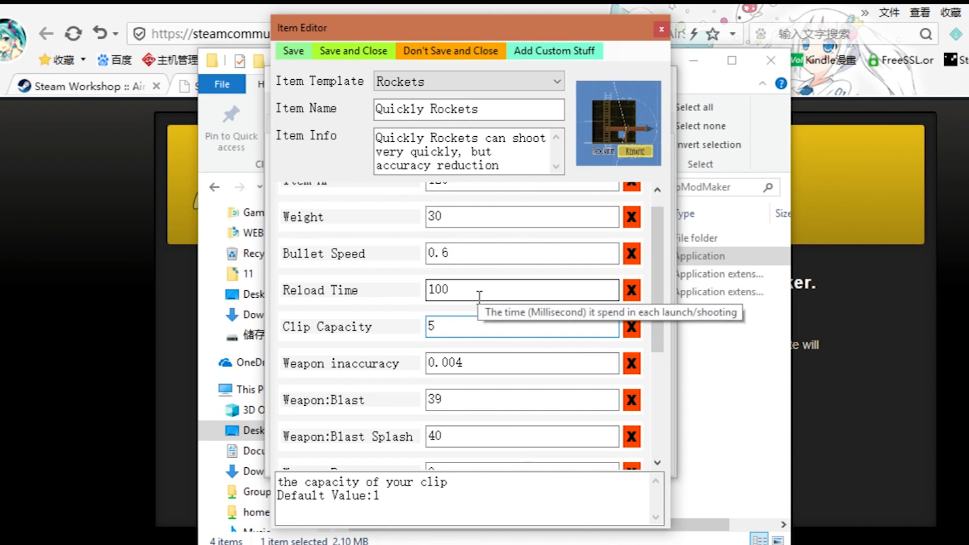
scroll("down", 3)
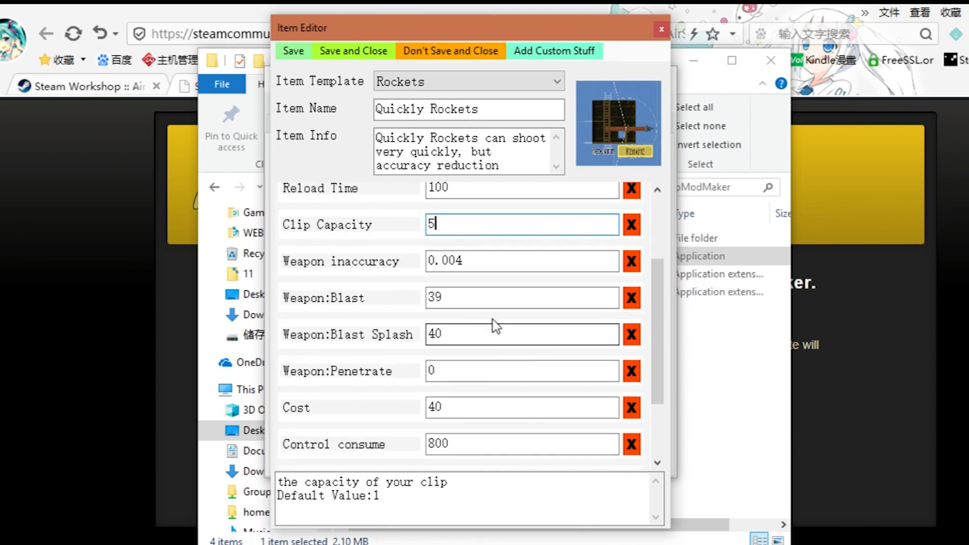
left_click(521, 260)
type("0.01")
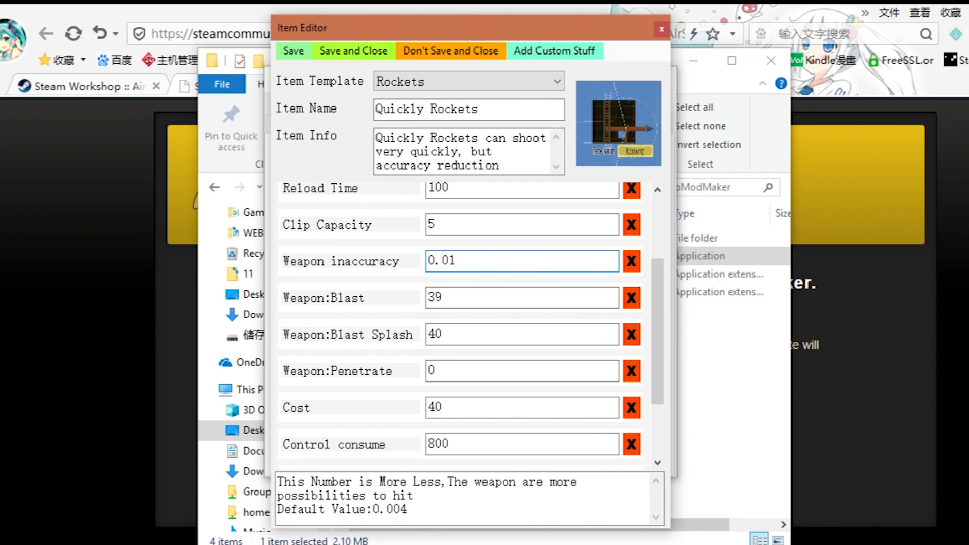
left_click(522, 261)
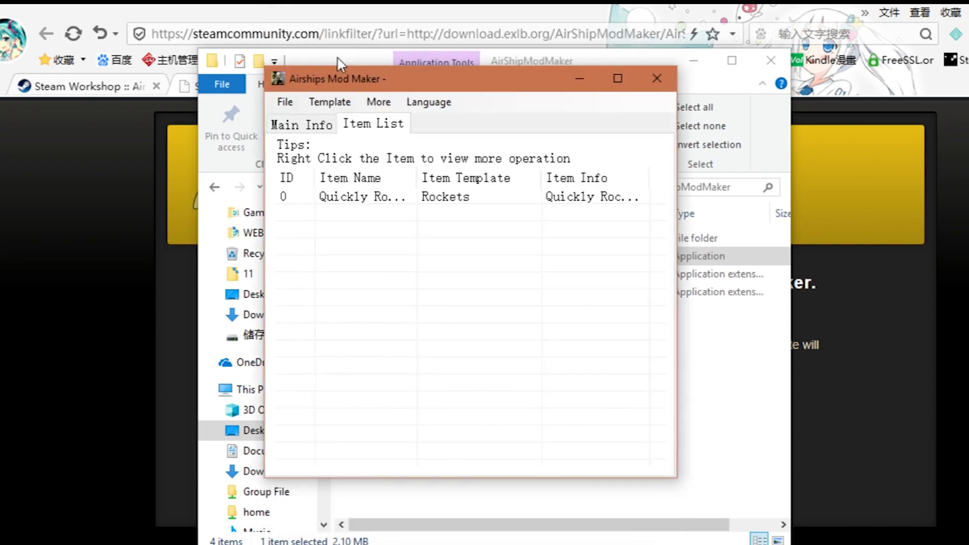
Add a second Rockets-template item named 'Ruin Rockets'.
left_click(463, 196)
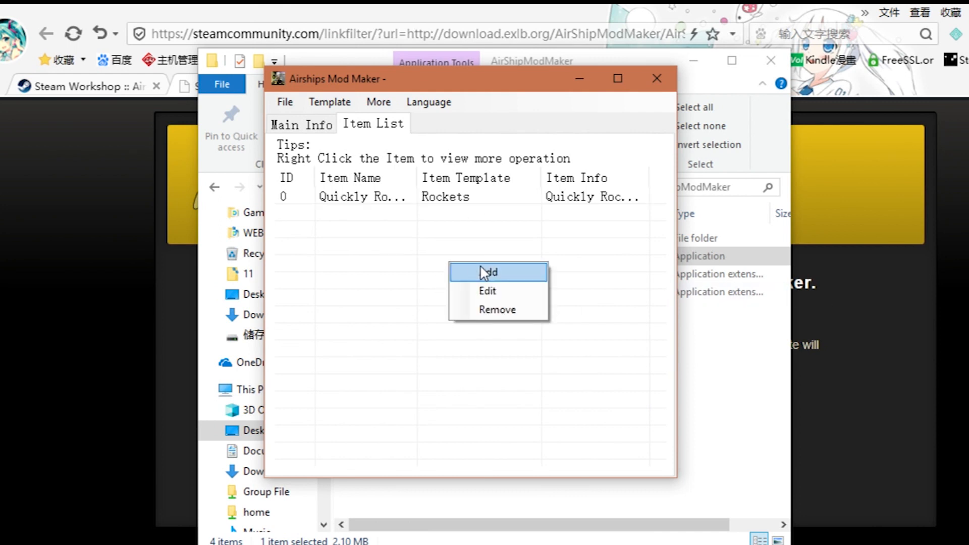
left_click(491, 272)
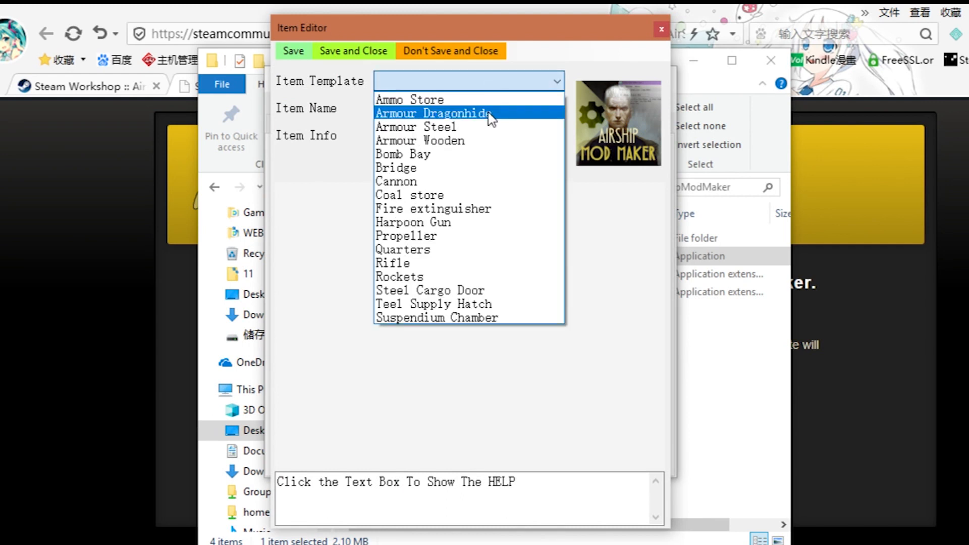
left_click(400, 276)
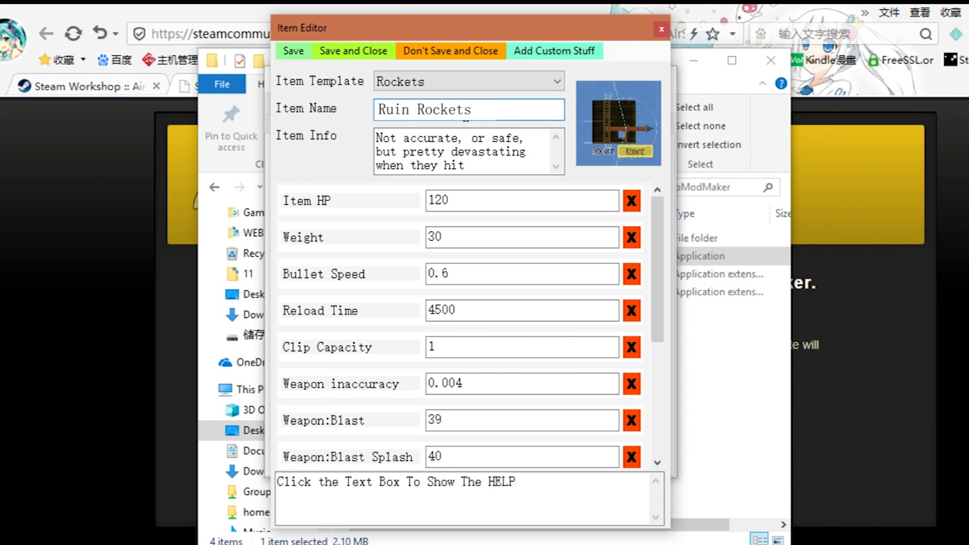
triple_click(452, 151)
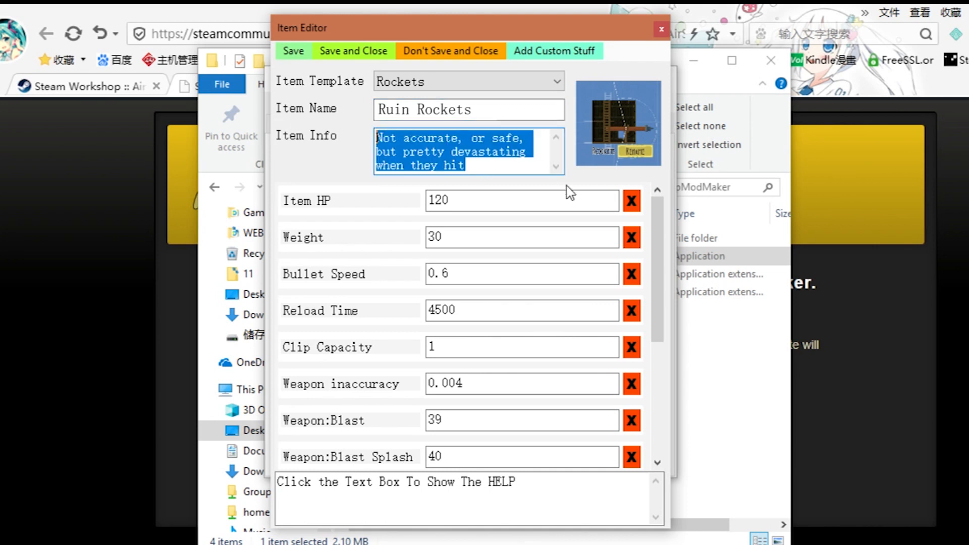
type("Ruin Rockets")
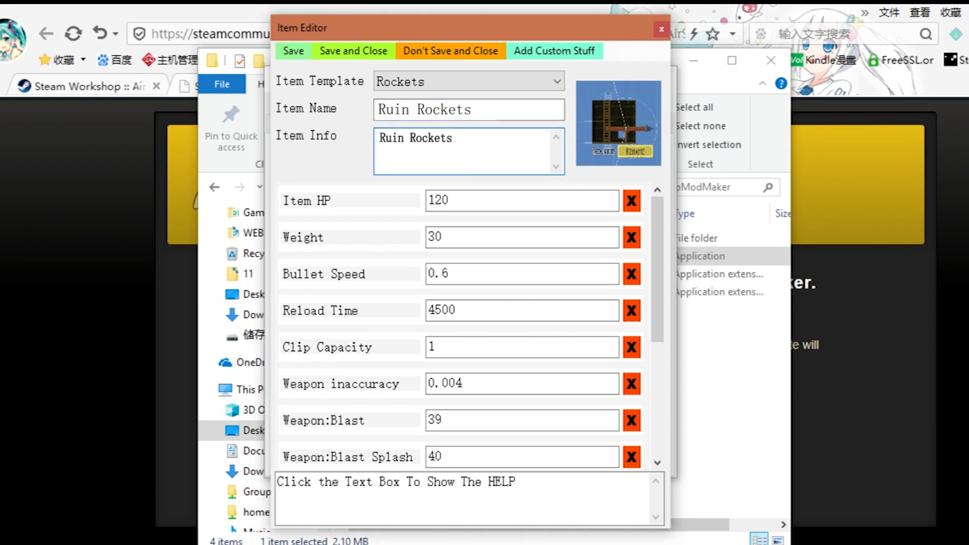
Describe it as launching many rockets at once with slow travel speed.
type("Launches m")
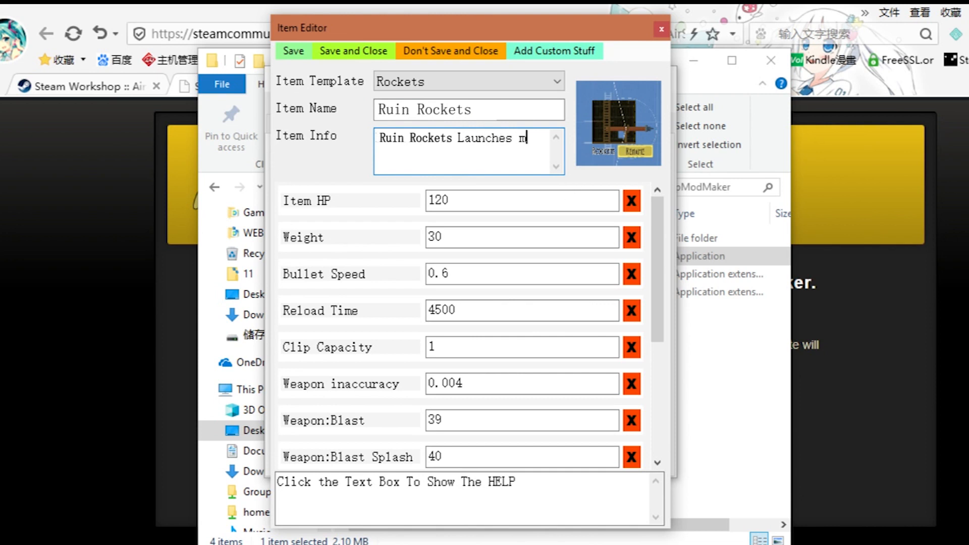
type("any rockets at same time,")
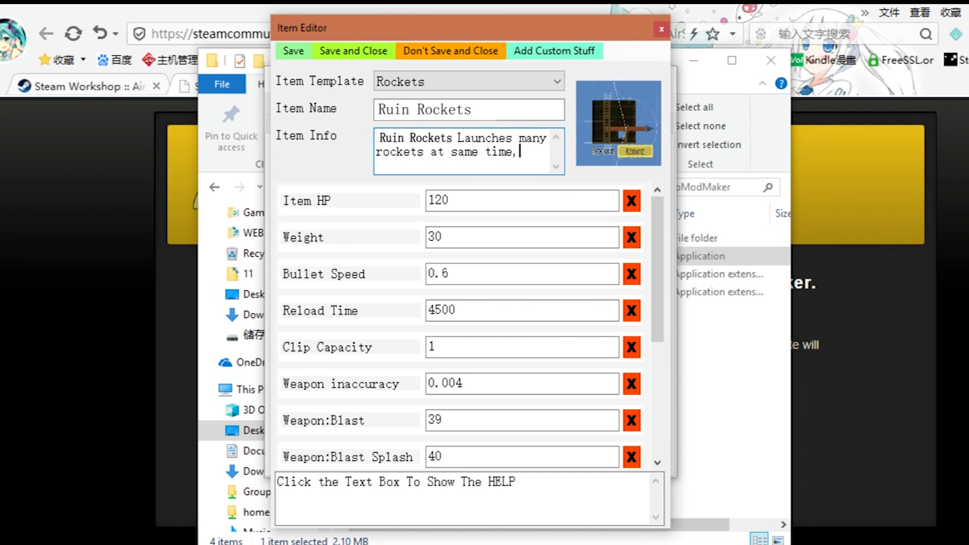
type("but t")
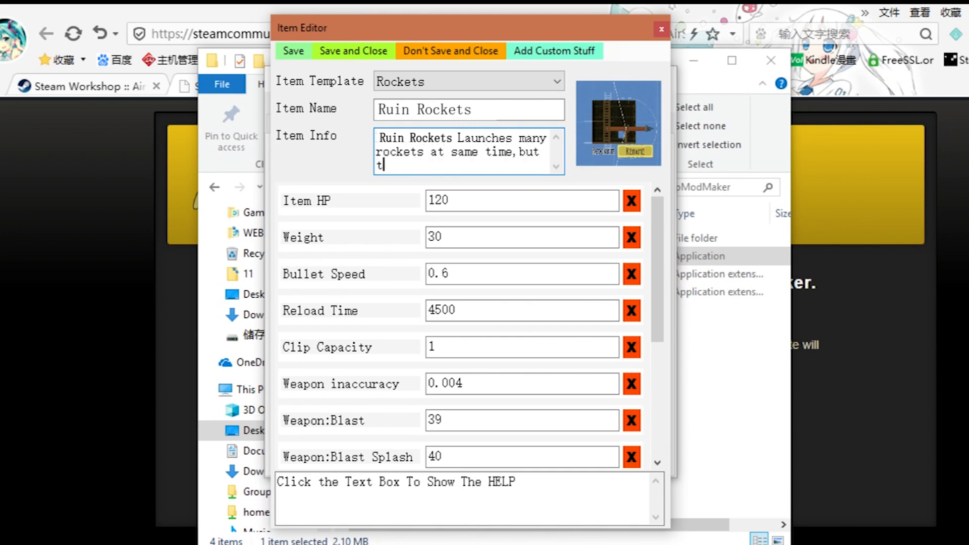
type("he rockets Tra")
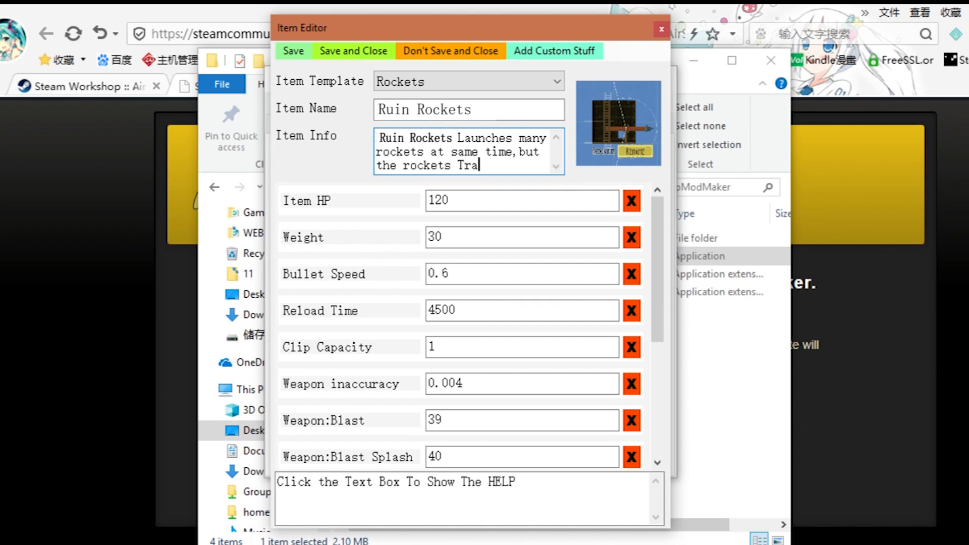
type("vel speed is very slow")
left_click(523, 310)
type("100")
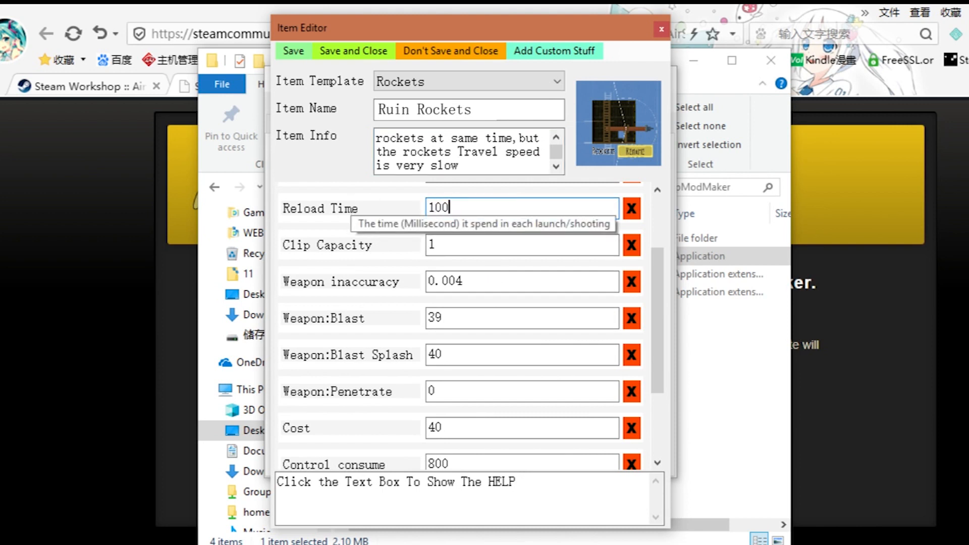
mouse_move(478, 266)
type("0")
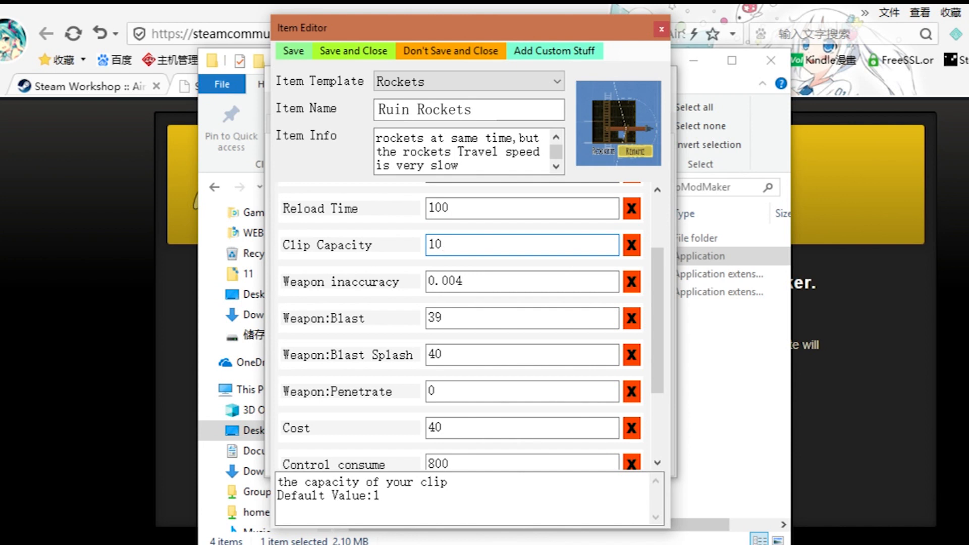
Set Reload Time 100, Clip Capacity 10 and Bullet Speed 0.1, then save Ruin Rockets as item 1.
left_click(521, 245)
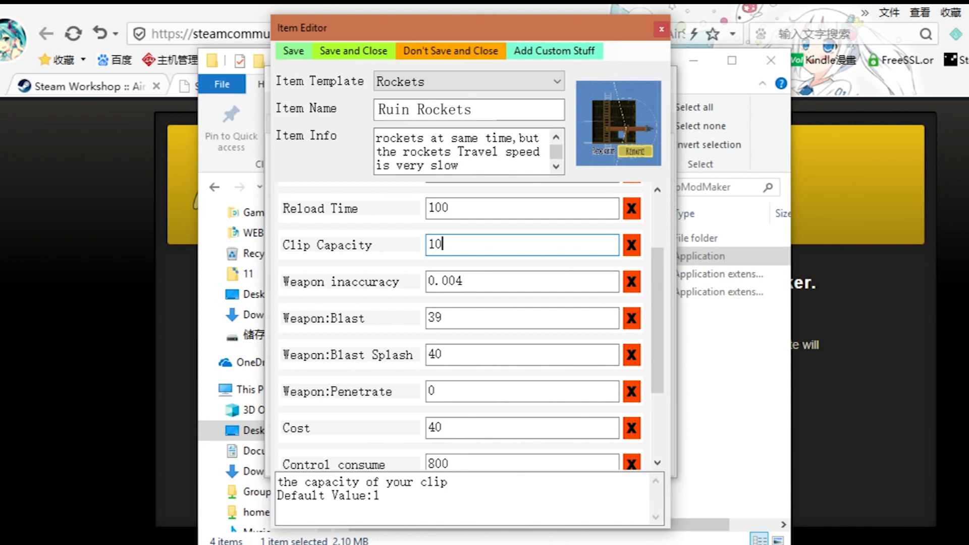
scroll("up", 3)
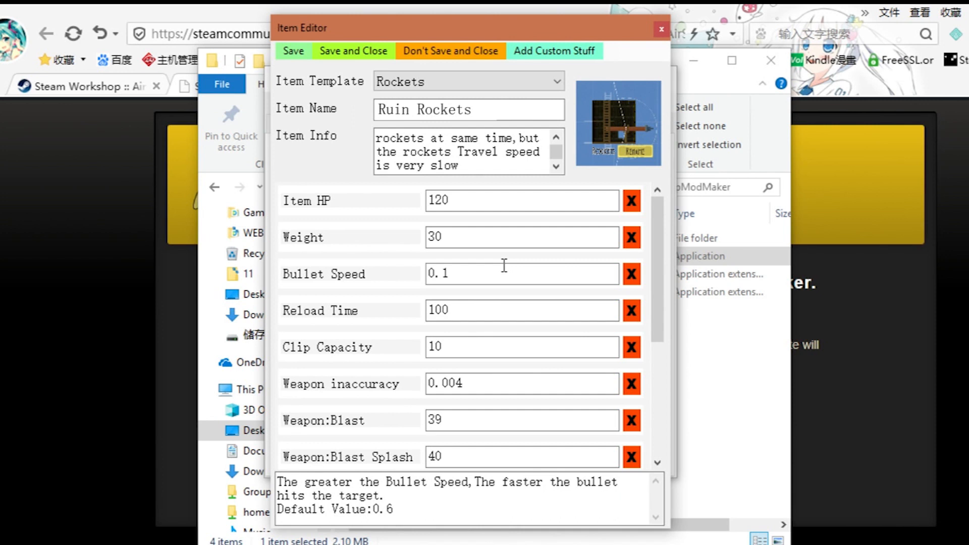
left_click(521, 274)
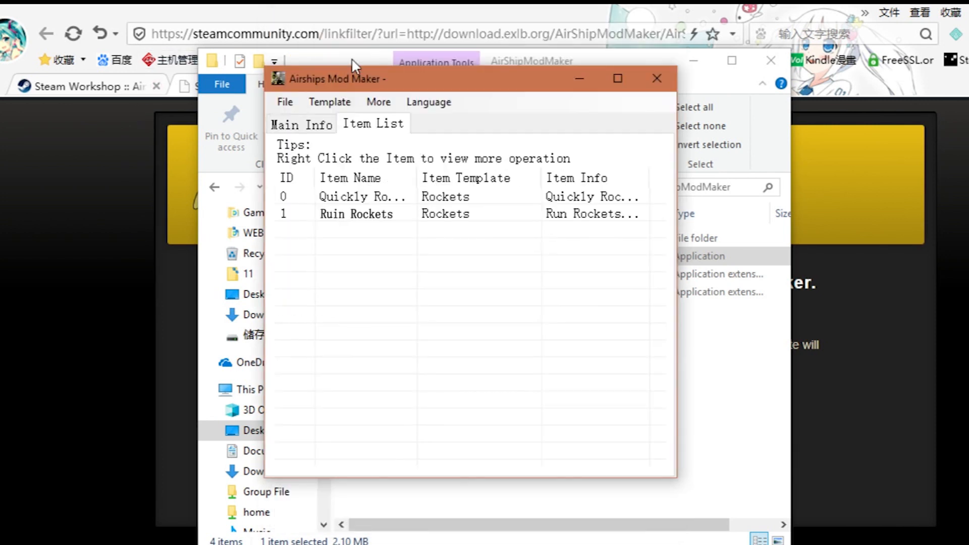
mouse_move(353, 68)
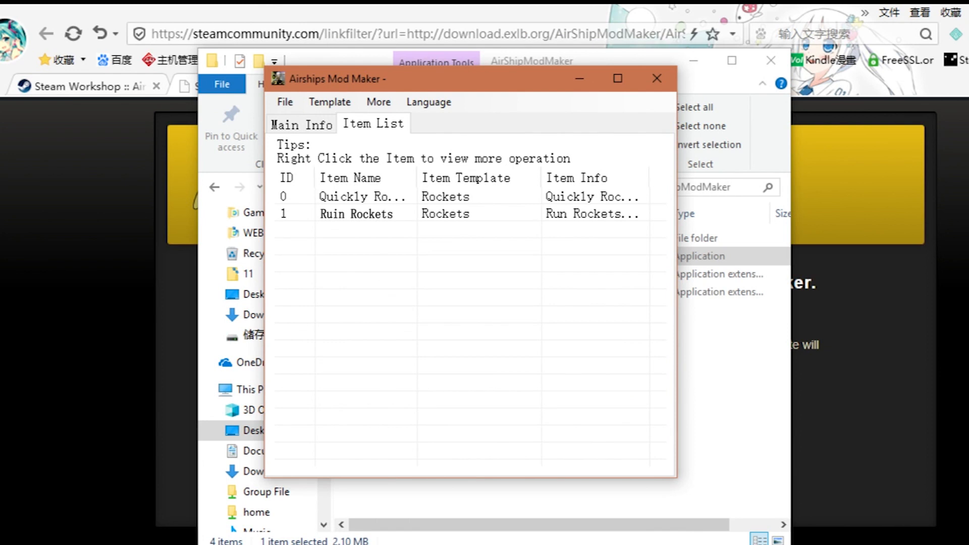
mouse_move(640, 120)
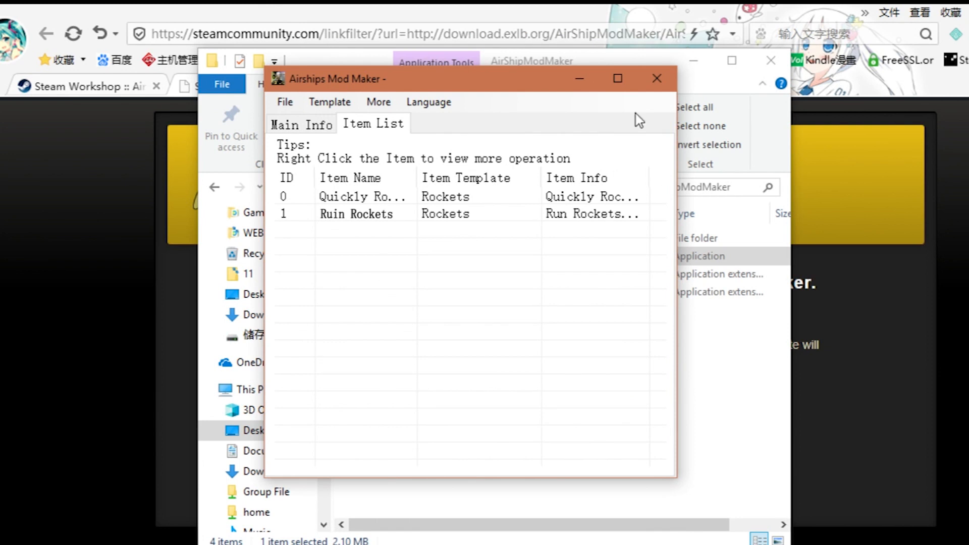
Export to the AirshipsGame\mods folder, triggering the 'Mod Logo image was Lost' warning.
left_click(301, 125)
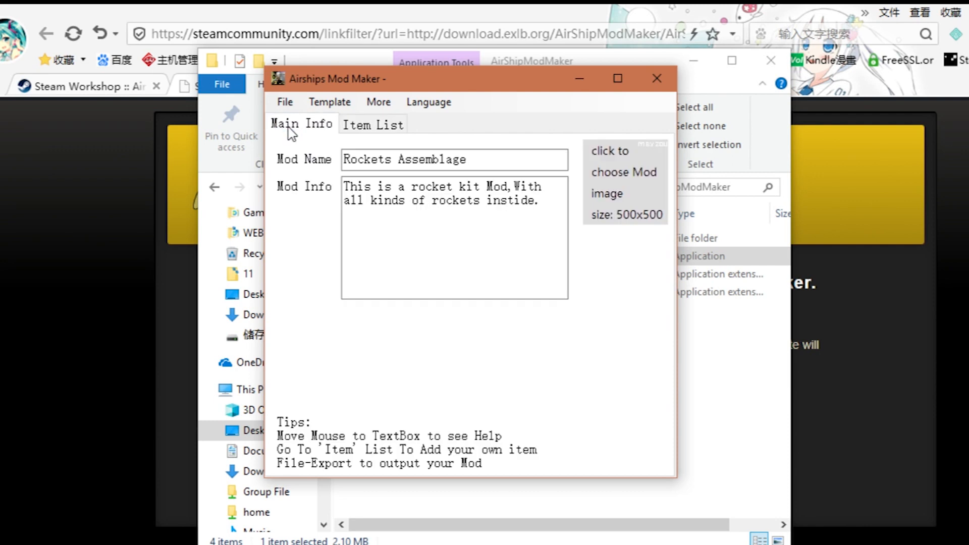
left_click(285, 101)
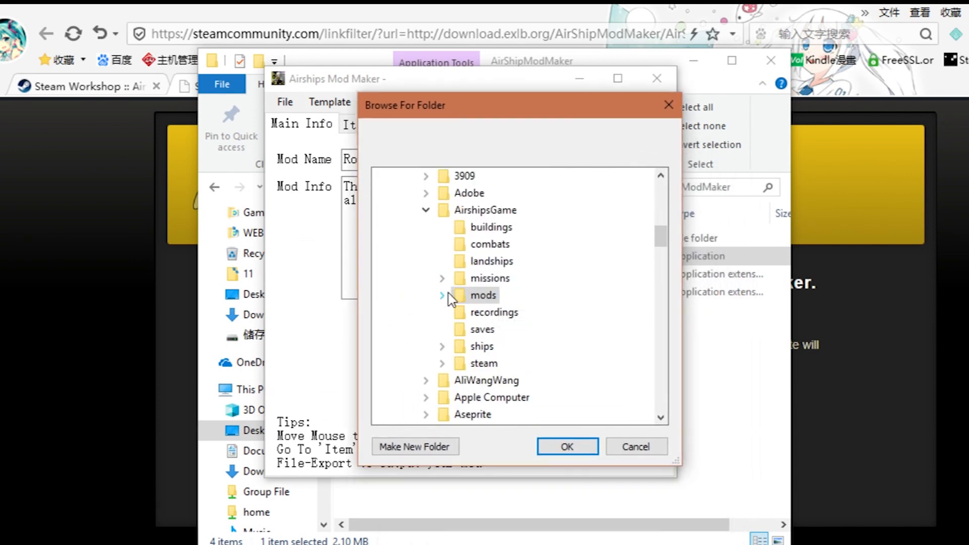
mouse_move(489, 244)
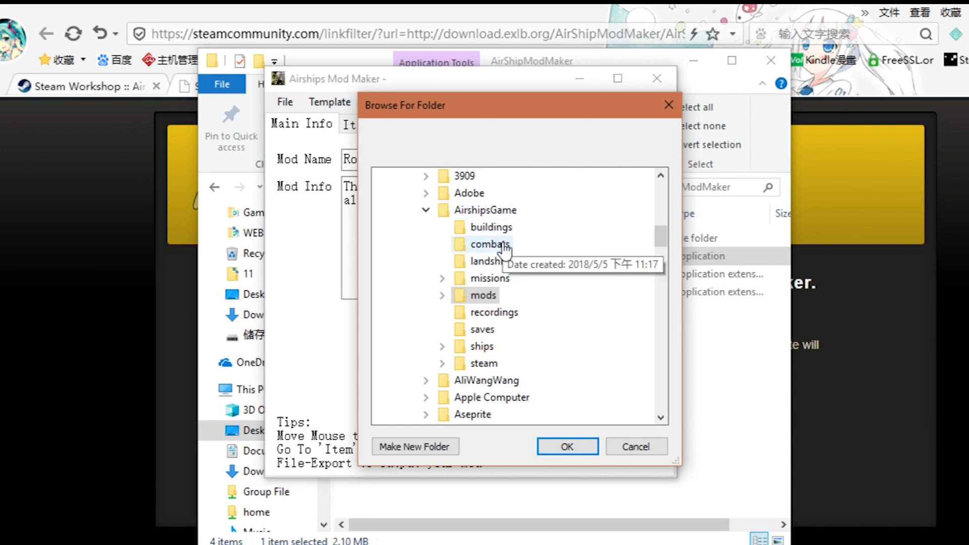
mouse_move(566, 446)
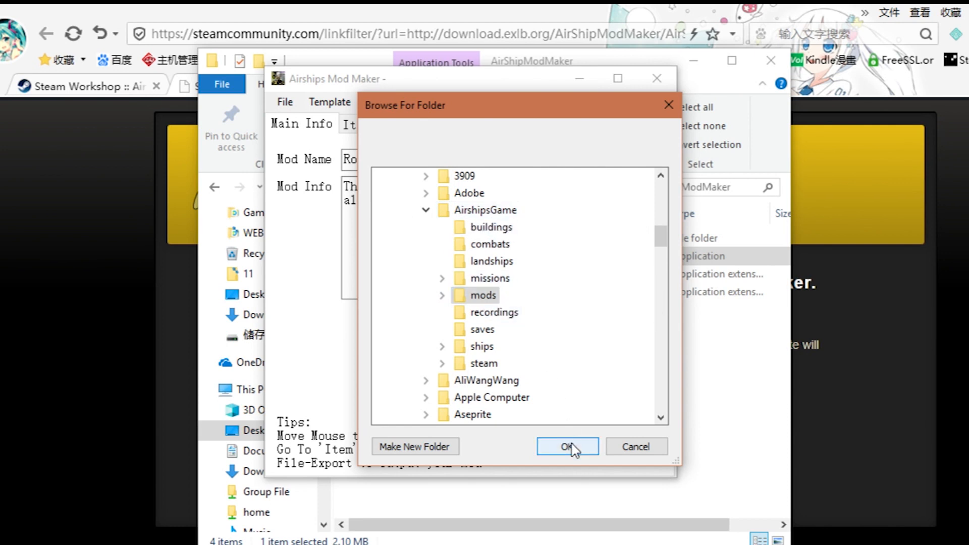
left_click(566, 446)
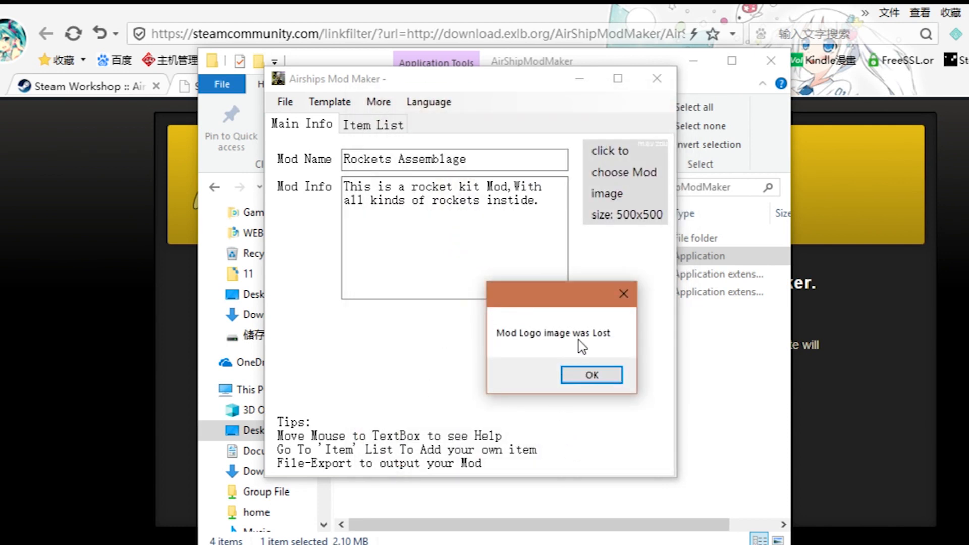
mouse_move(628, 339)
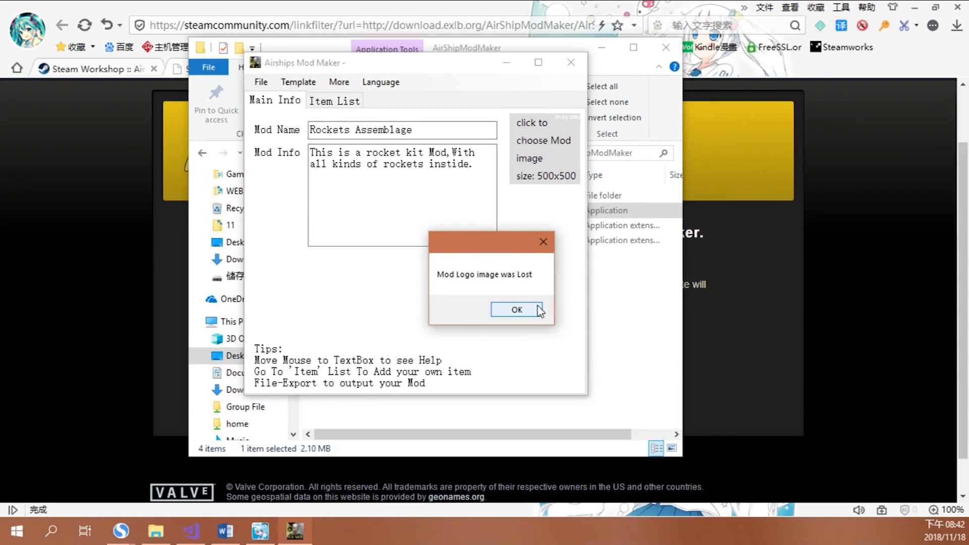
Resize the Paint canvas to 500×500 and draw two red rockets titled 'Rockets Assemblage'.
left_click(516, 309)
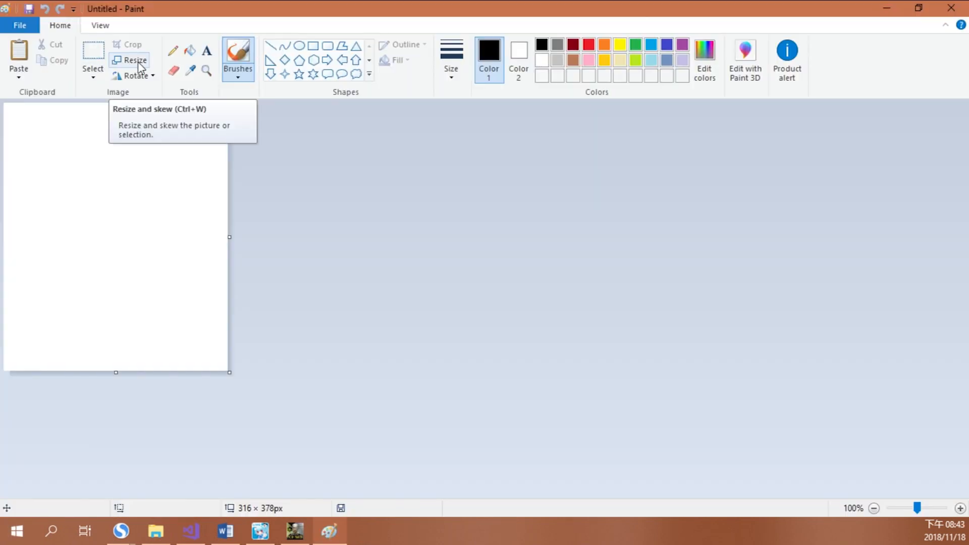
left_click(135, 60)
type("500")
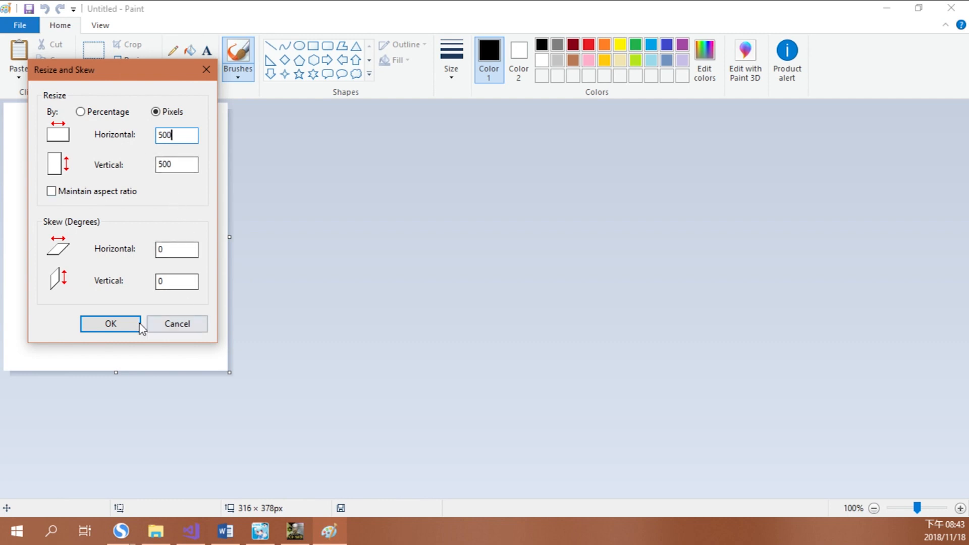
left_click(110, 325)
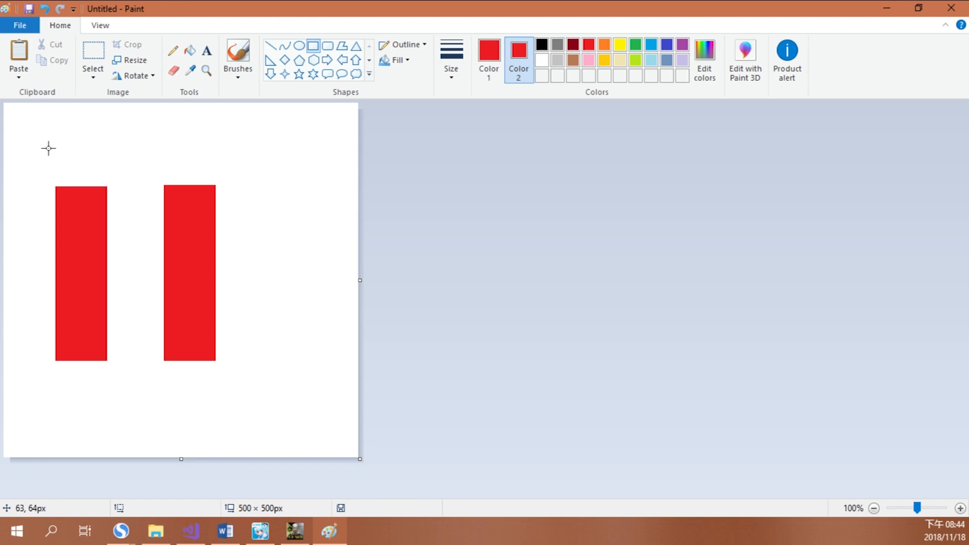
type("Rockets Assemblage")
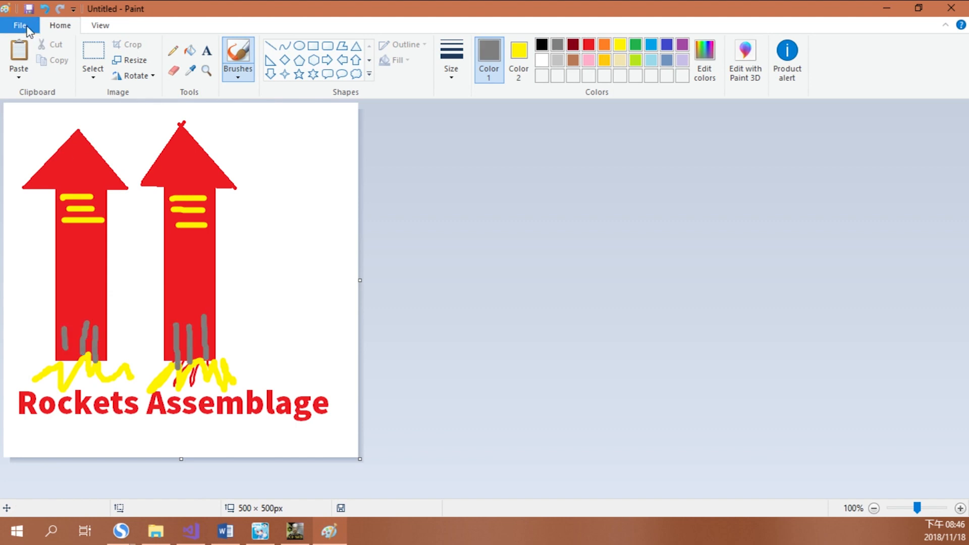
Save the logo drawing as a PNG file.
left_click(27, 8)
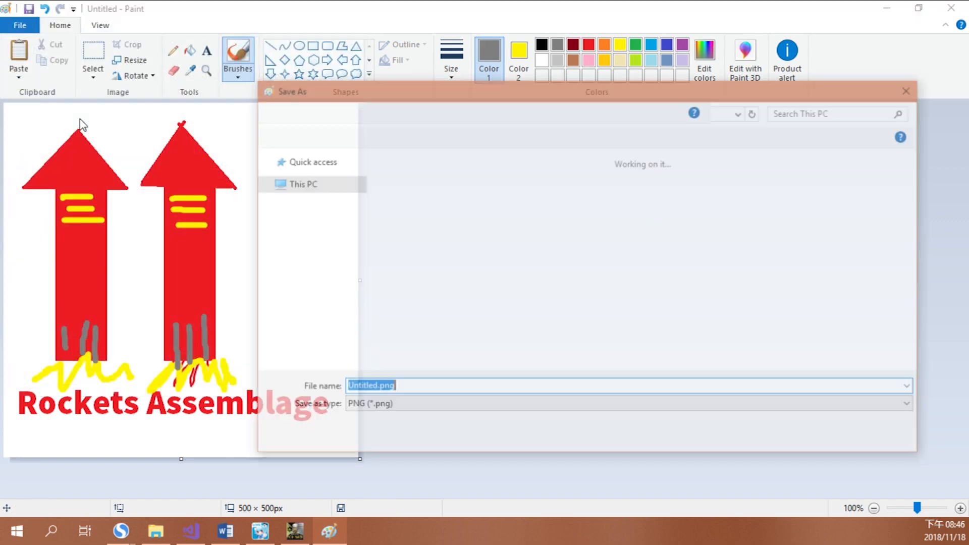
left_click(609, 406)
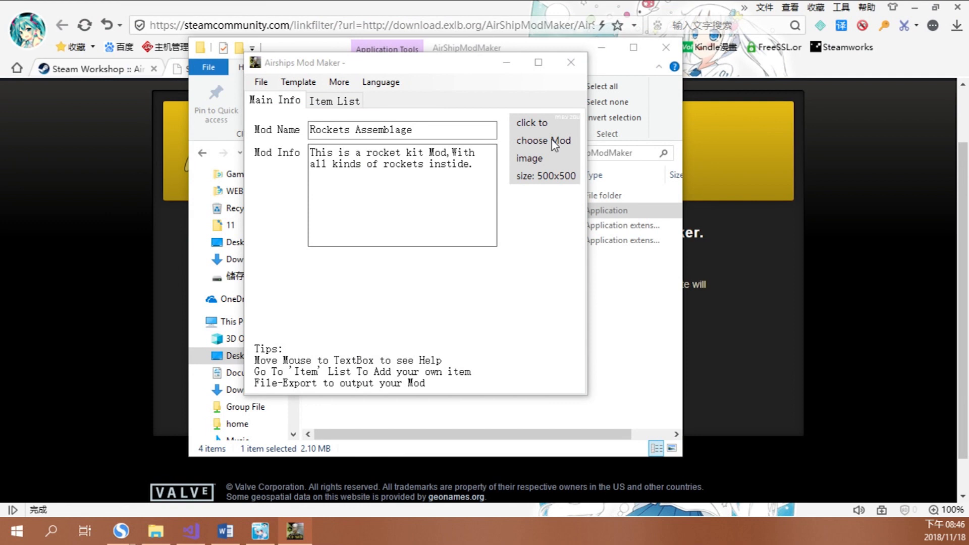
Set Untitled.png, the rockets drawing, as the mod logo image.
left_click(543, 140)
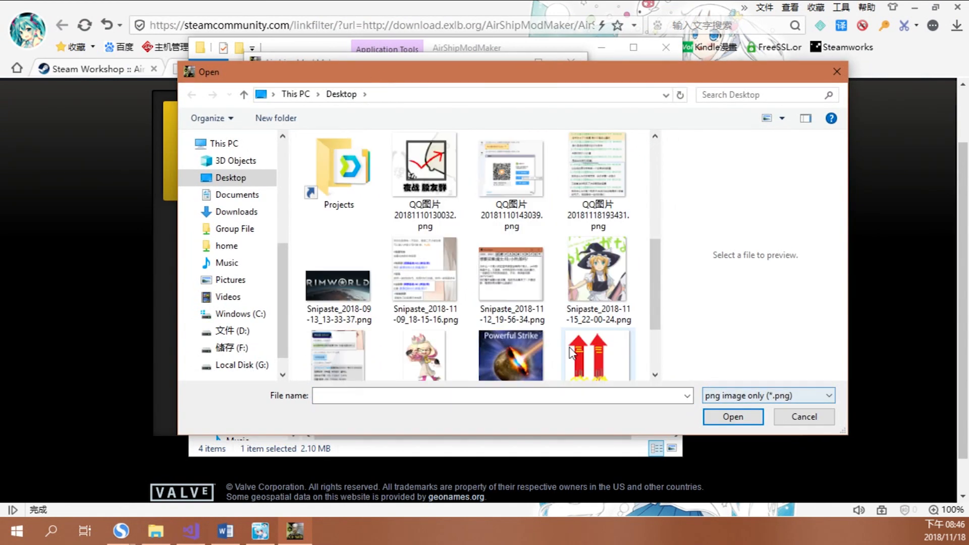
left_click(598, 321)
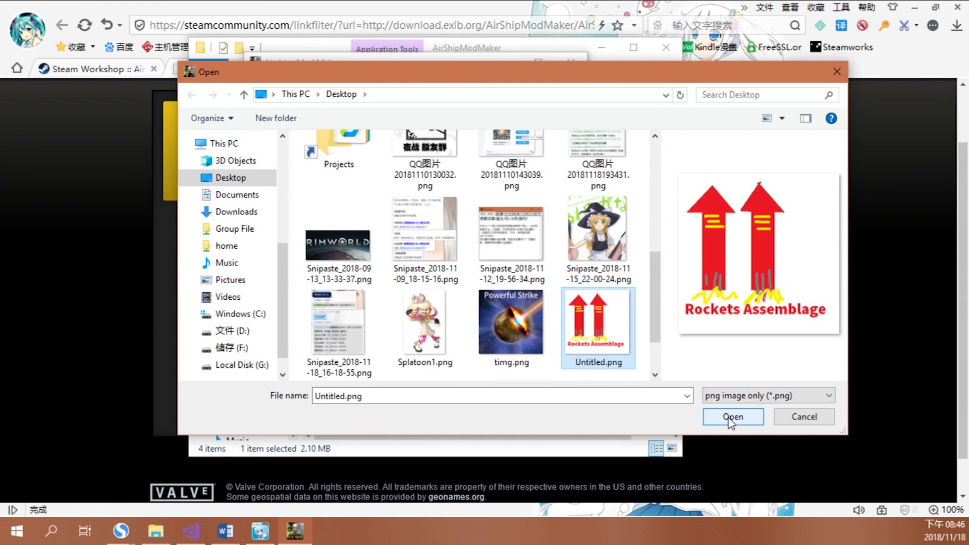
left_click(733, 417)
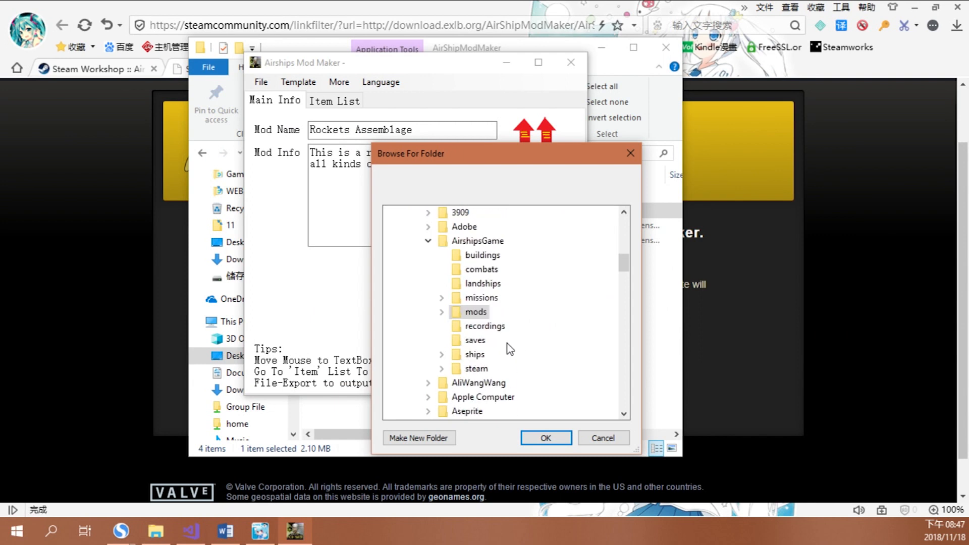
Export Rockets Assemblage to the mods folder and acknowledge Export Success.
left_click(546, 437)
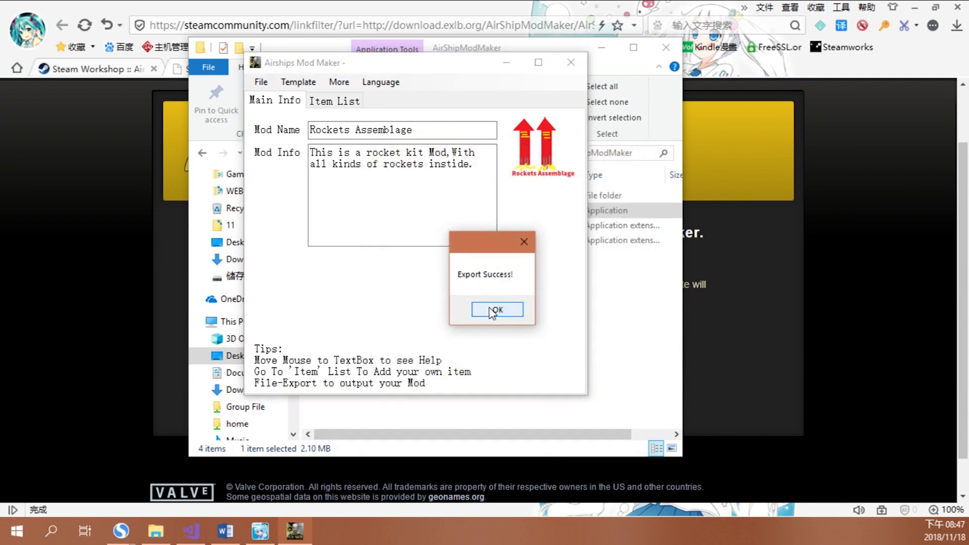
left_click(496, 309)
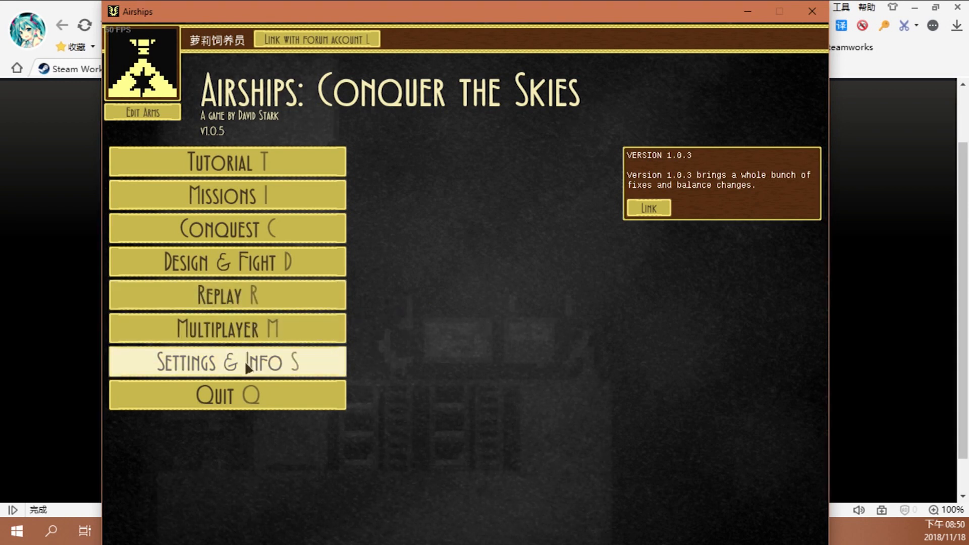
View the installed mods list under Settings & Info to confirm Rockets Assemblage is enabled.
left_click(227, 362)
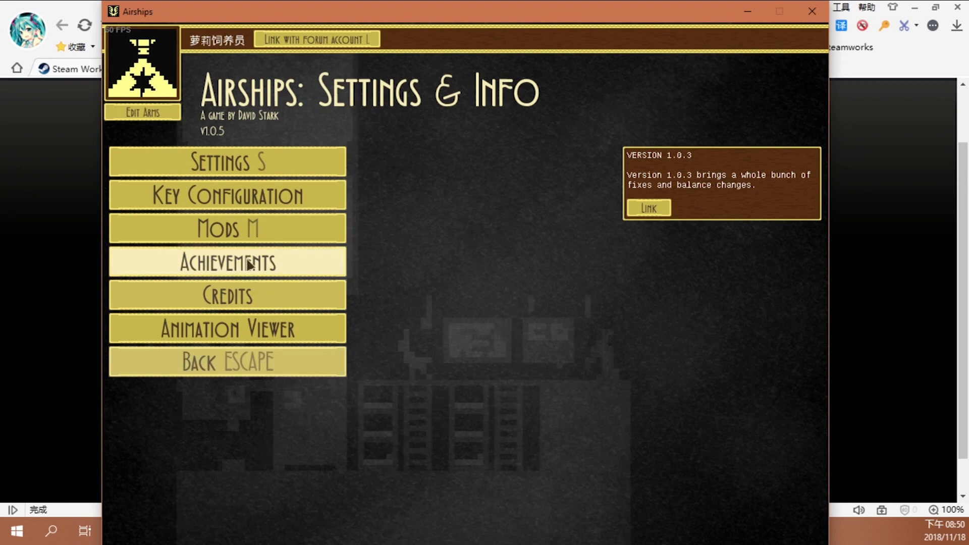
left_click(226, 229)
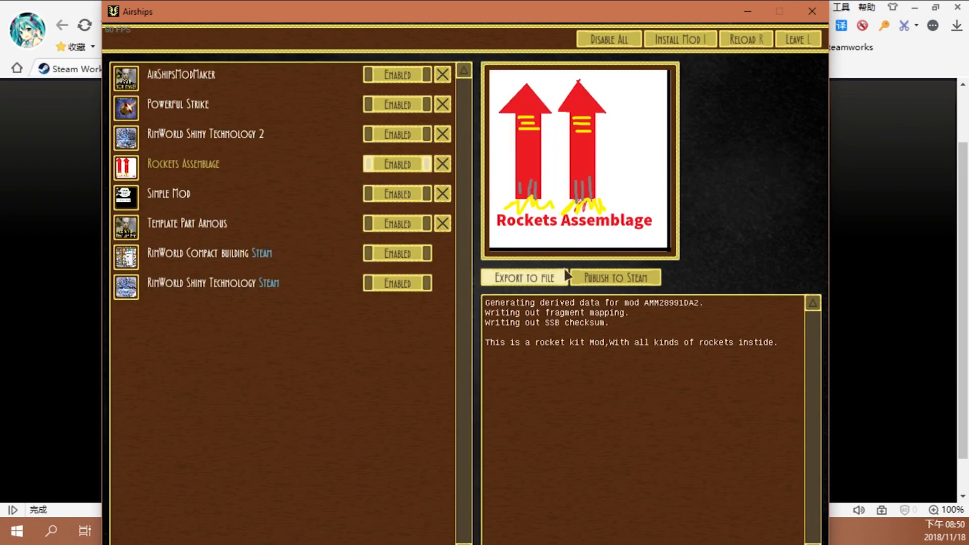
mouse_move(740, 351)
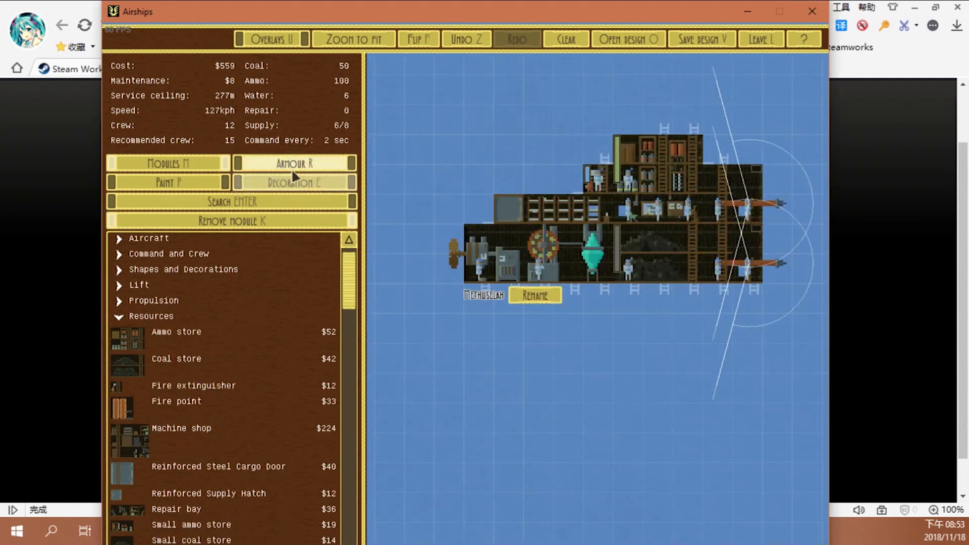
Leave the ship designer for a Design & Fight battle setup with Snow weather.
left_click(700, 39)
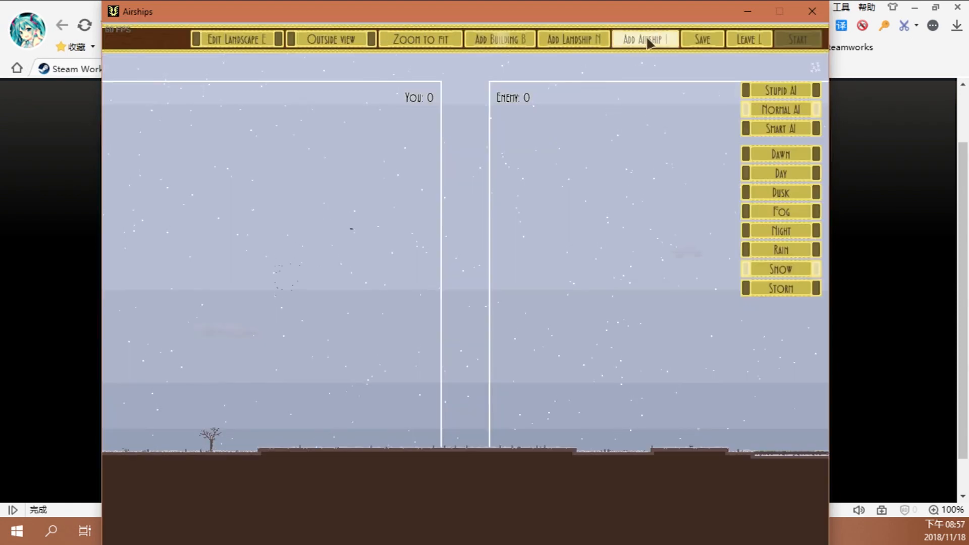
Add an airship to the snowy custom battle from the setup toolbar.
left_click(498, 40)
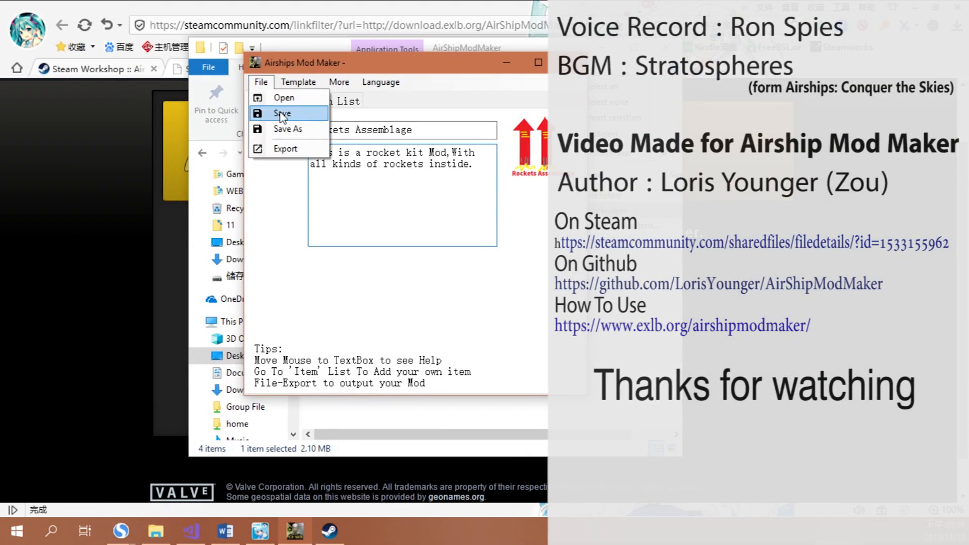
Save the Rockets Assemblage project and dismiss the SaveSuccess notice.
left_click(288, 128)
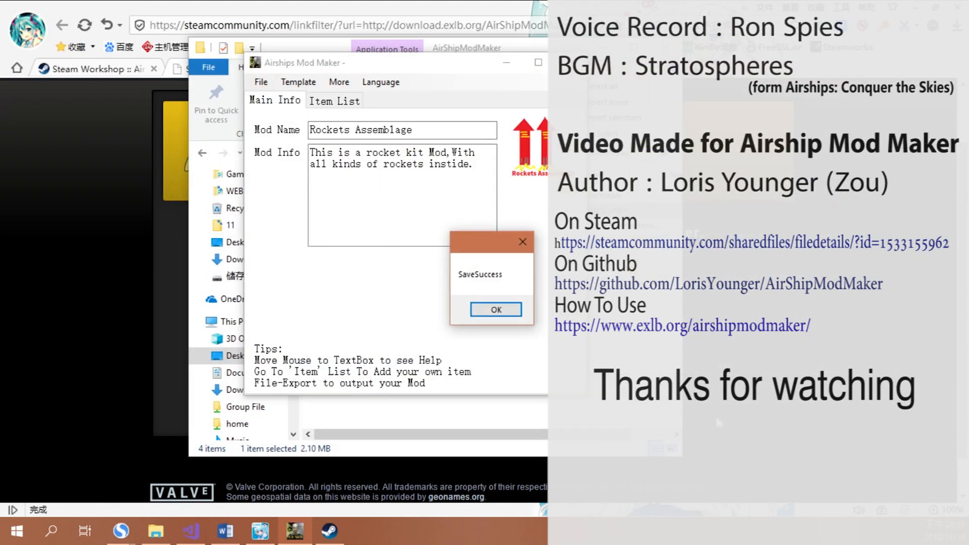
left_click(495, 309)
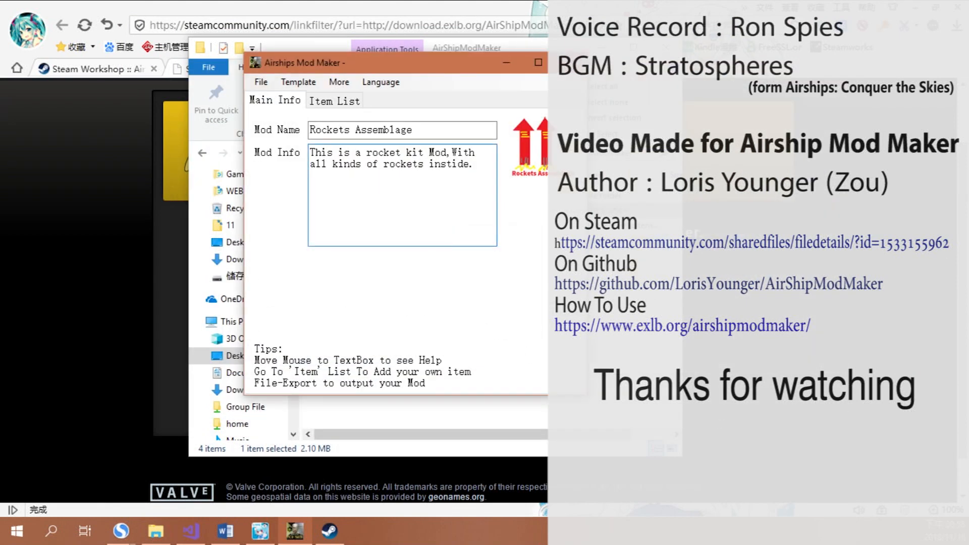